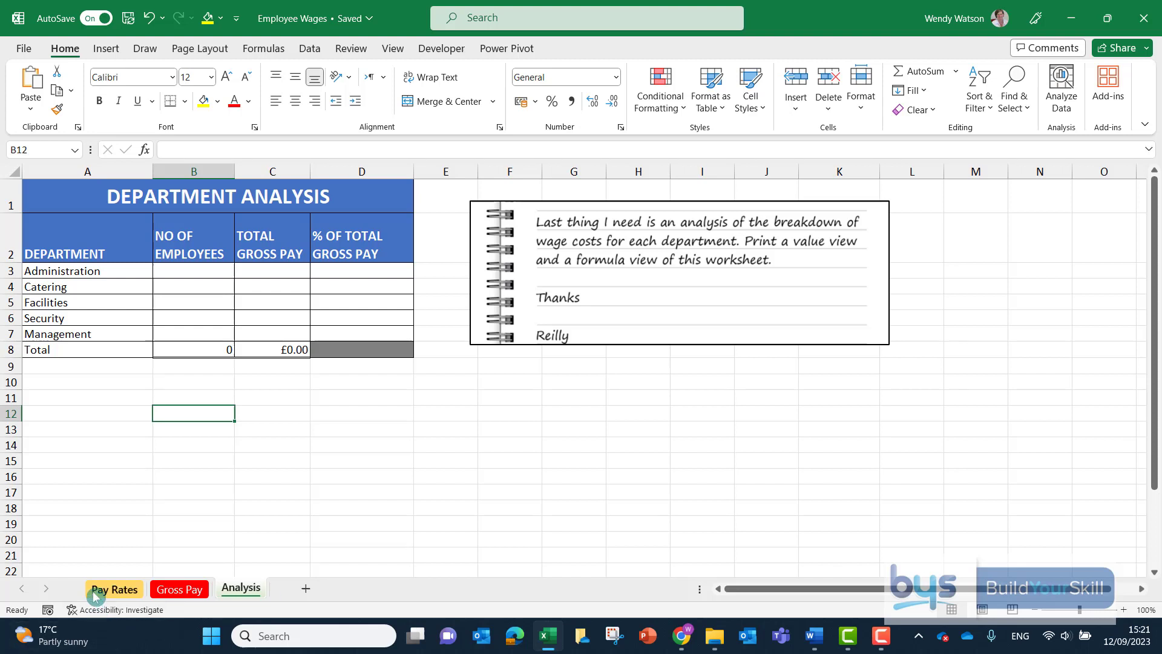
# Review the new hourly rate and percentage increase formulas before returning to Analysis
pyautogui.click(113, 589)
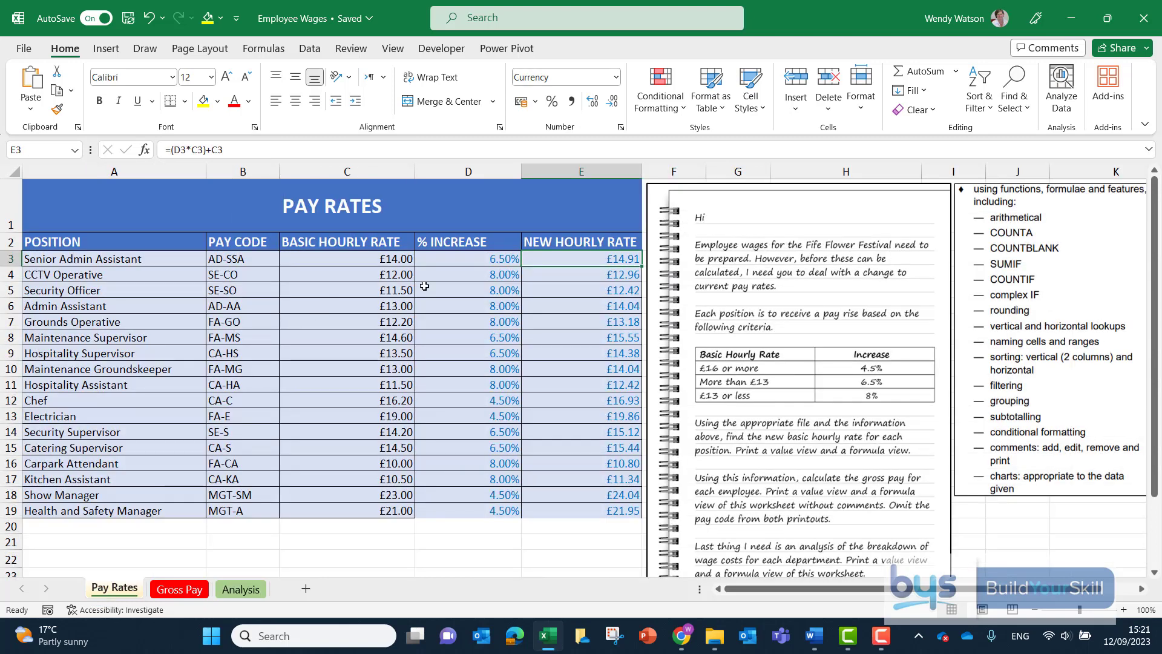
pyautogui.click(468, 258)
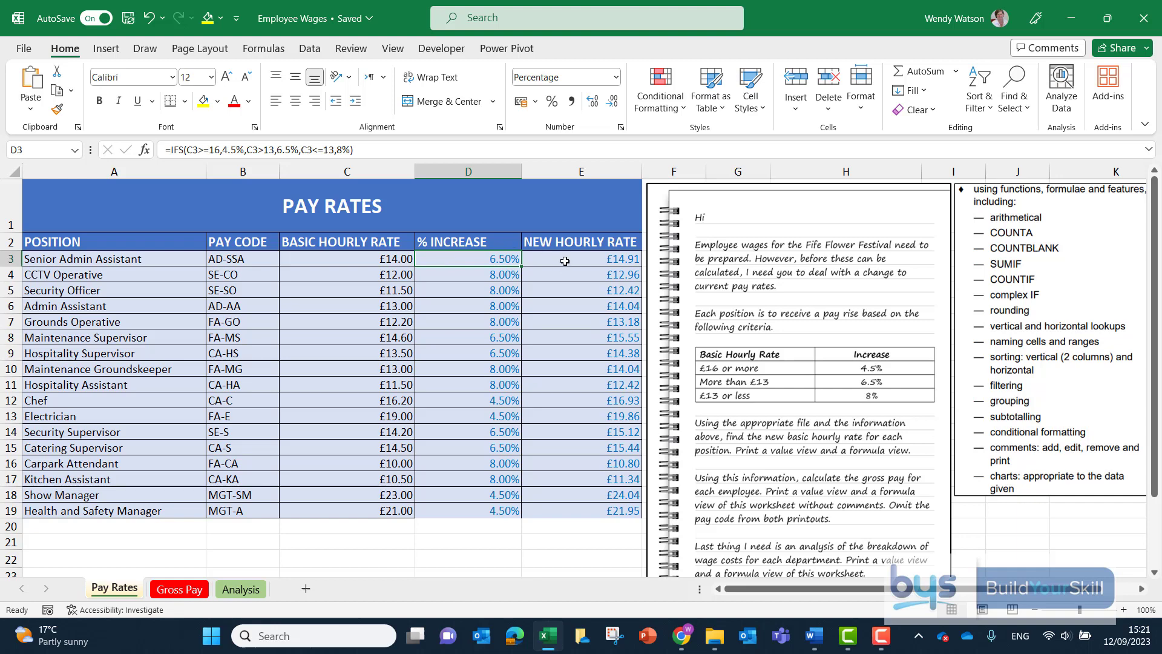
pyautogui.click(581, 259)
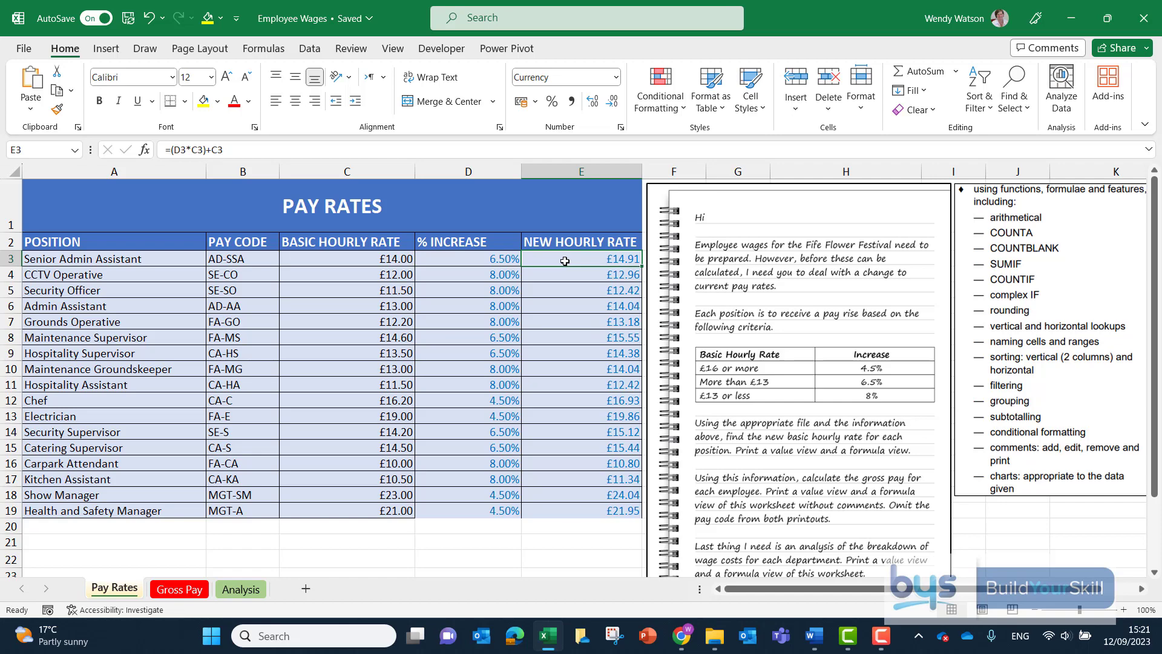
pyautogui.click(179, 589)
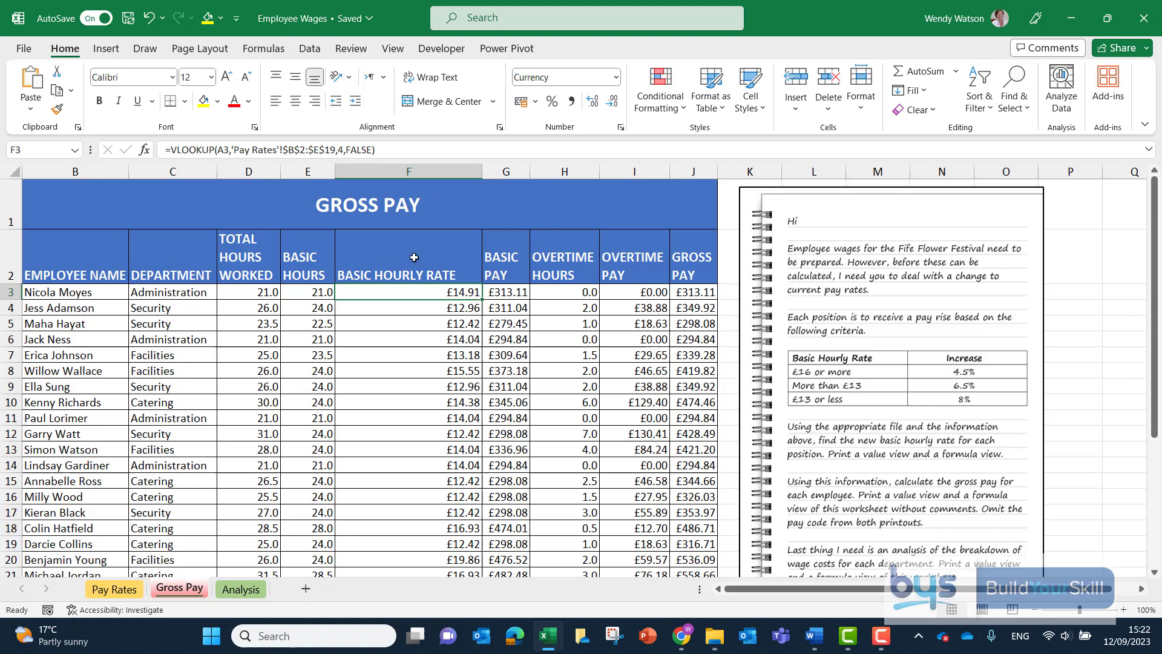
pyautogui.moveTo(579, 336)
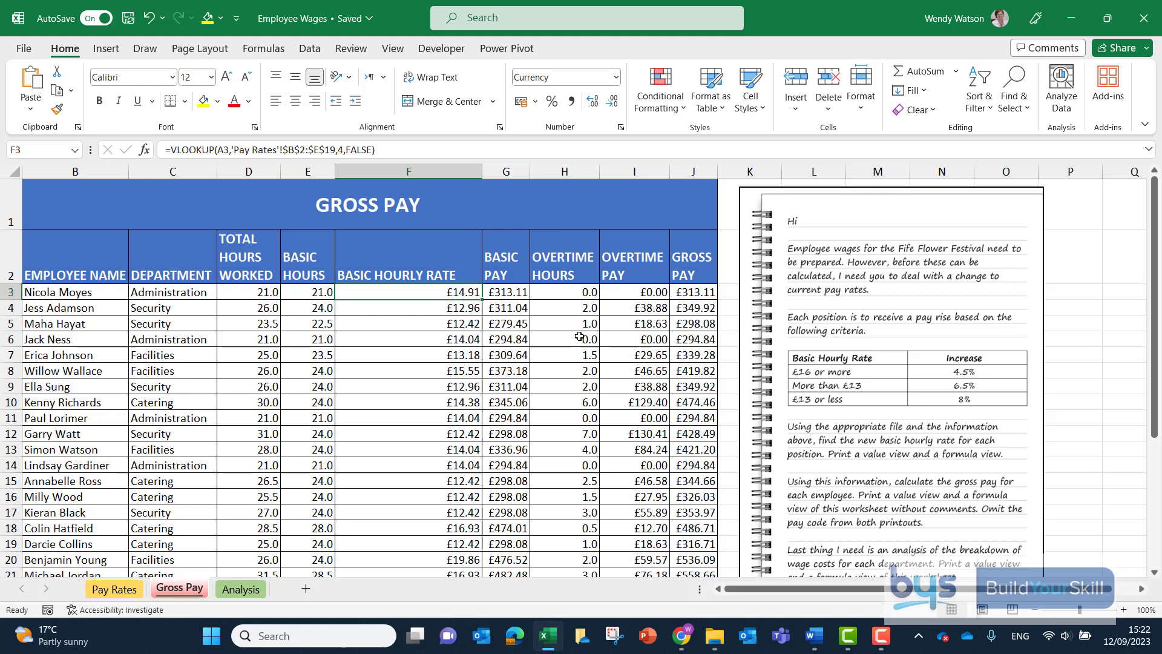
pyautogui.click(240, 588)
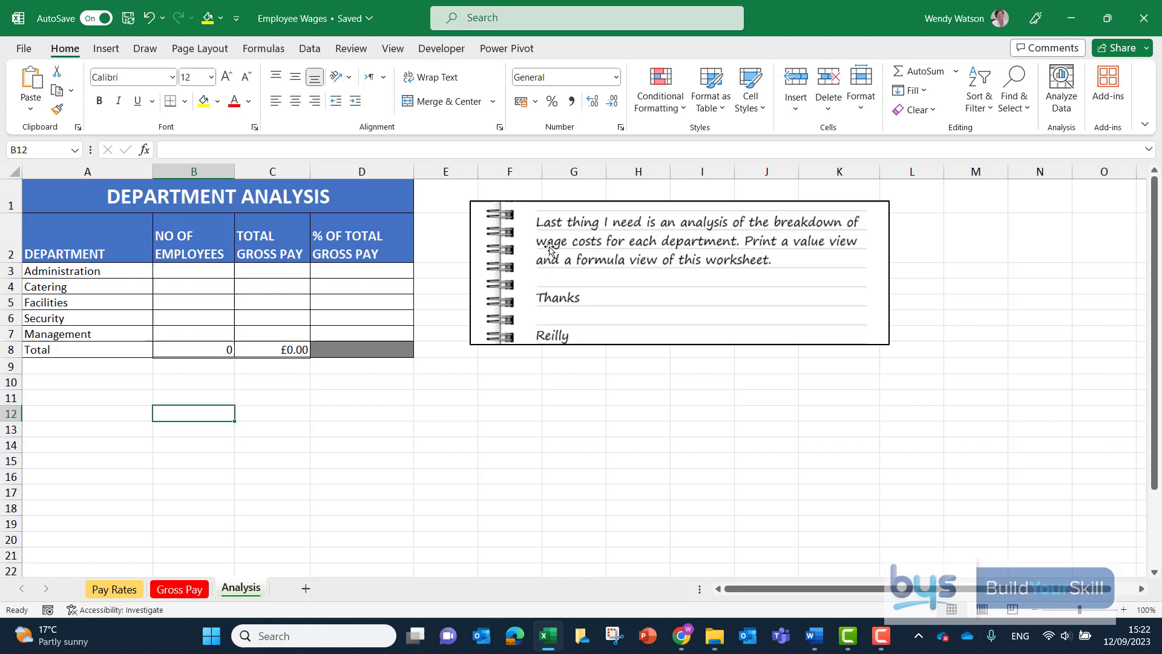
pyautogui.moveTo(292, 252)
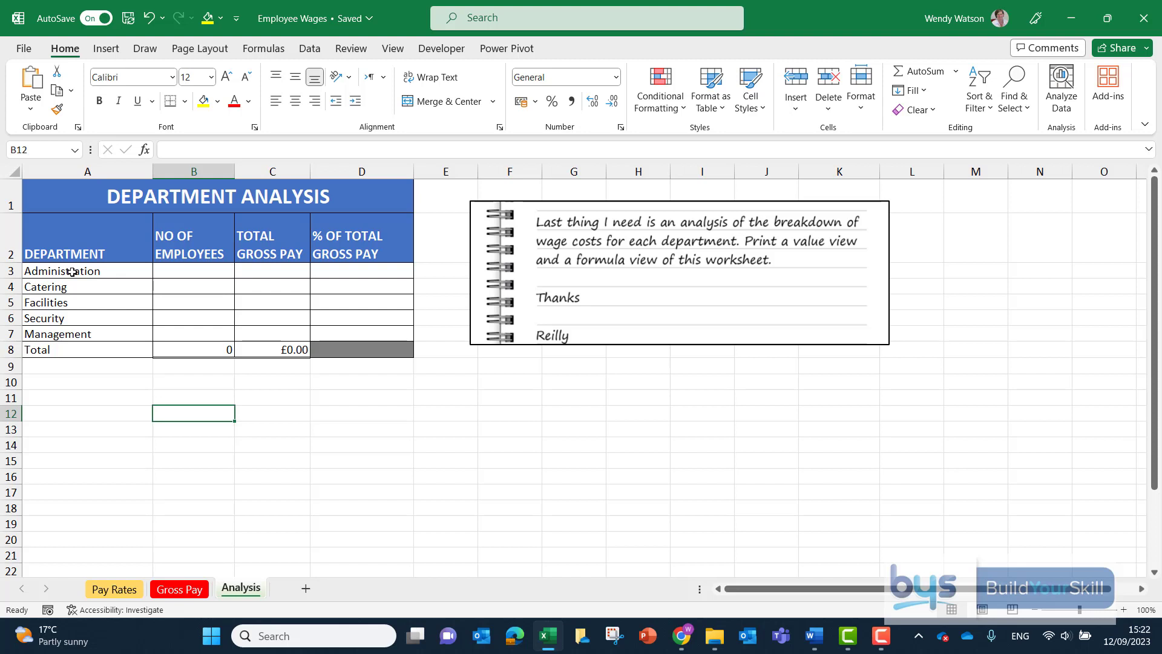
pyautogui.moveTo(89, 265)
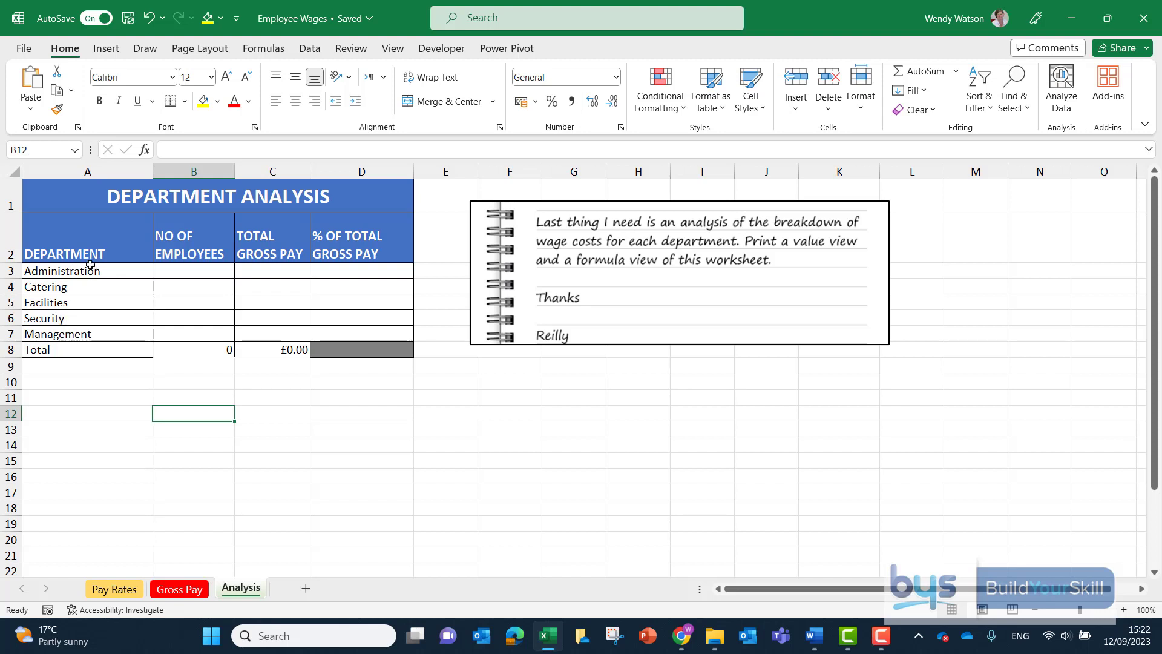
pyautogui.moveTo(201, 310)
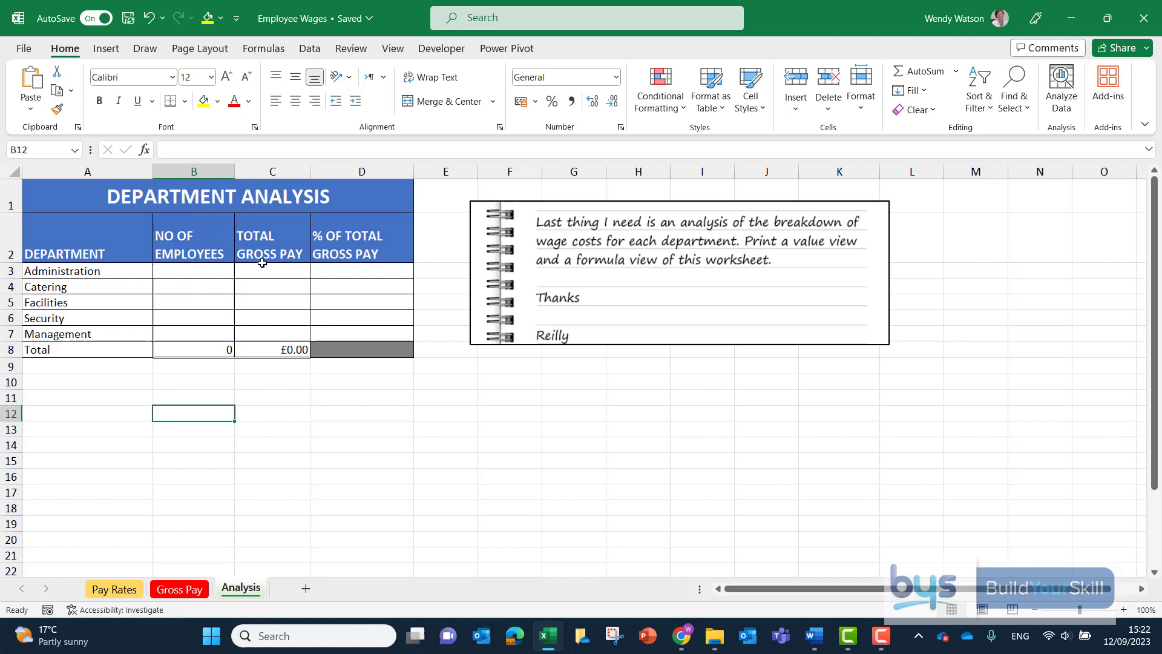
pyautogui.moveTo(163, 268)
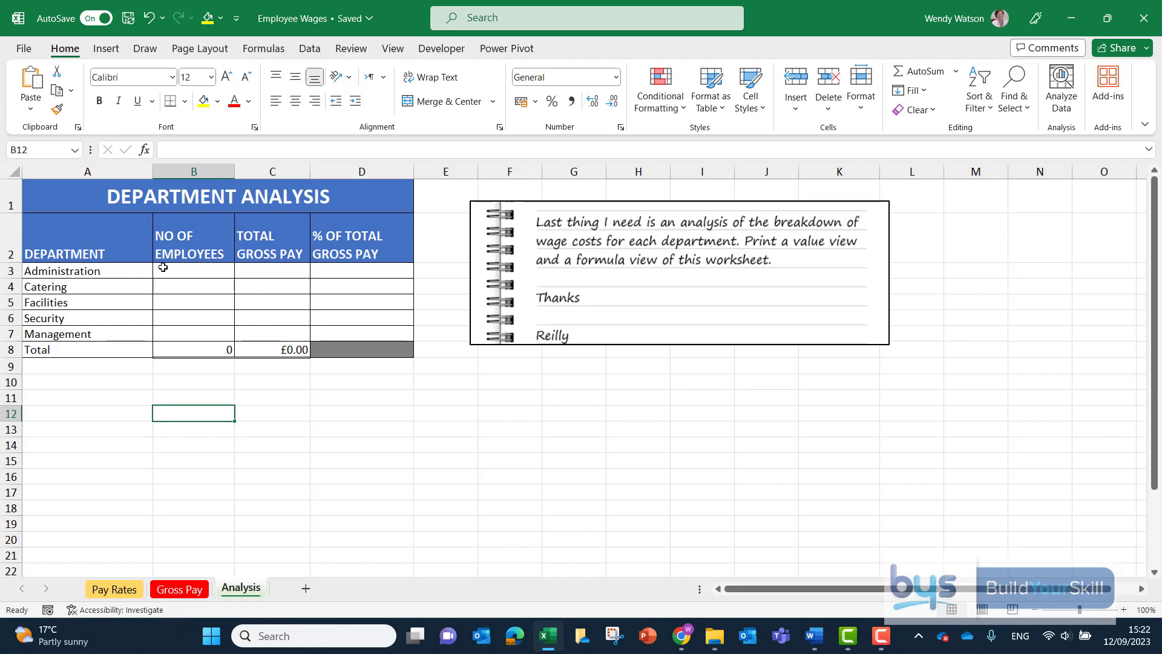
pyautogui.moveTo(198, 271)
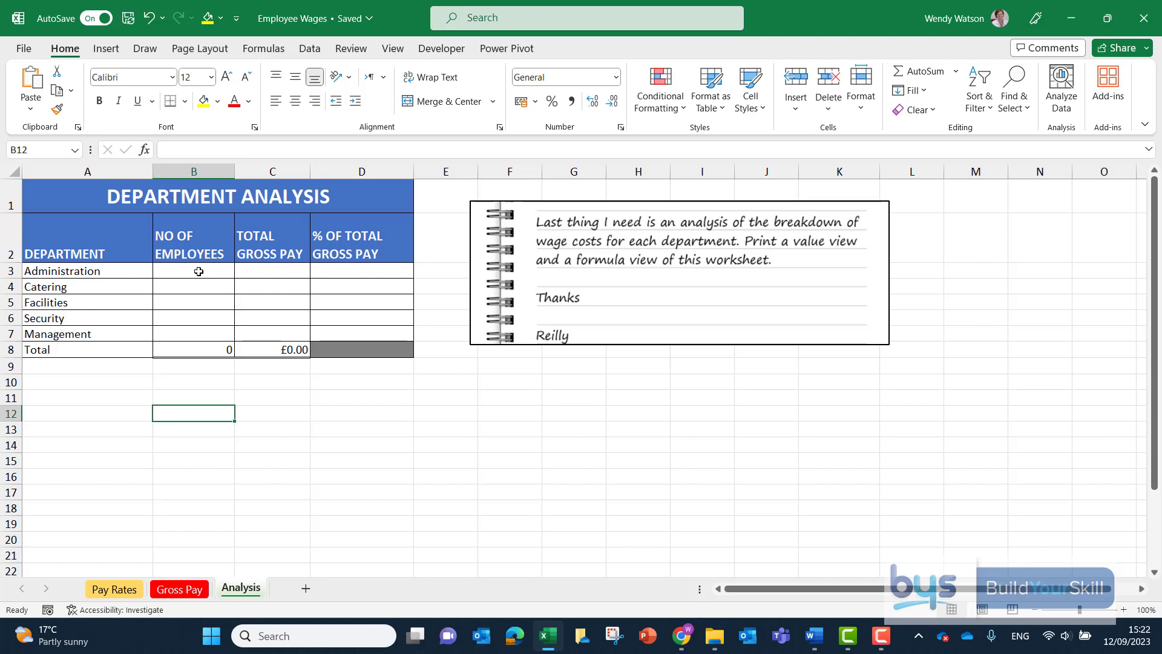
# In B3, type =COUNTIF and bring up its Function Arguments dialog
pyautogui.click(194, 271)
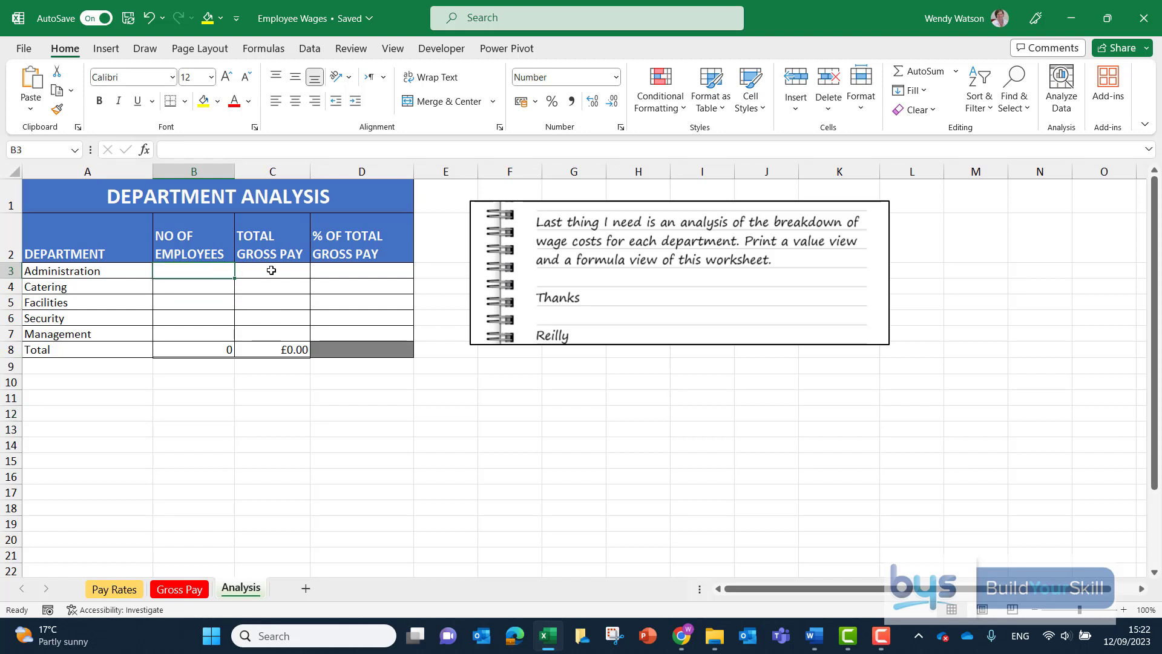
pyautogui.click(272, 271)
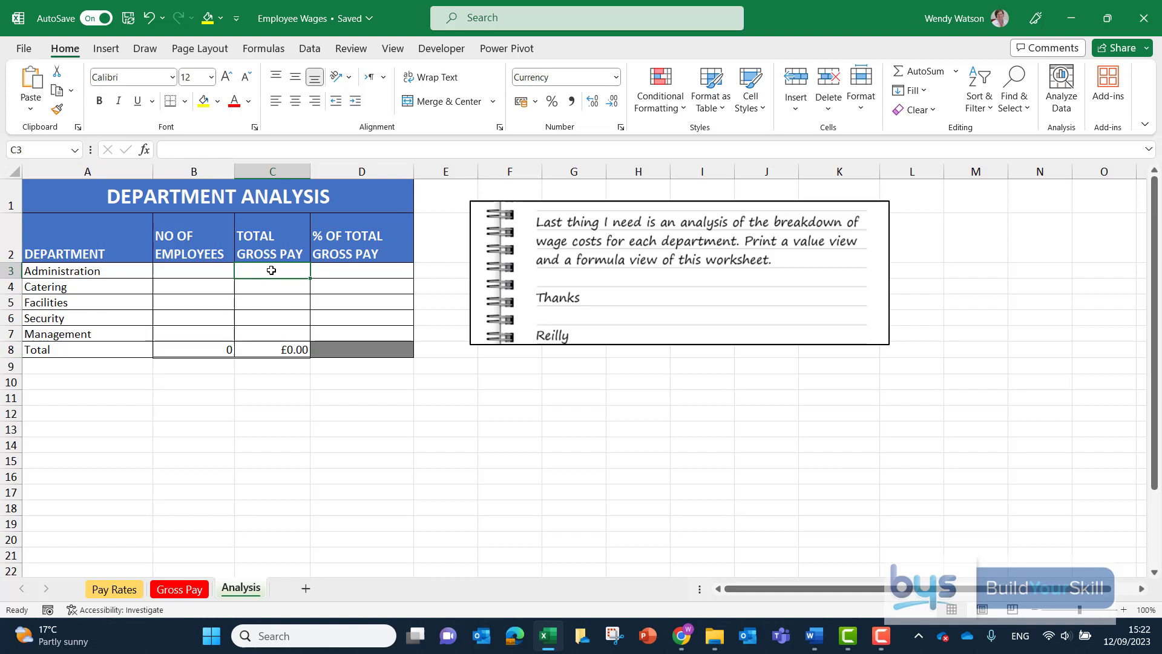
pyautogui.click(194, 270)
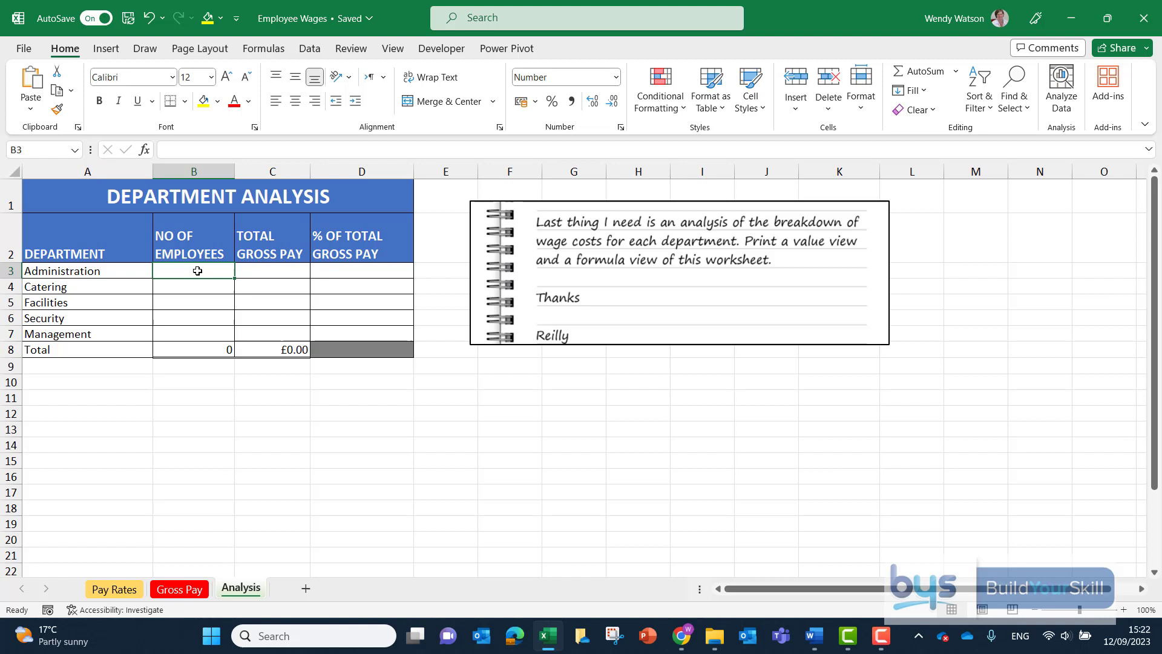
pyautogui.write('=')
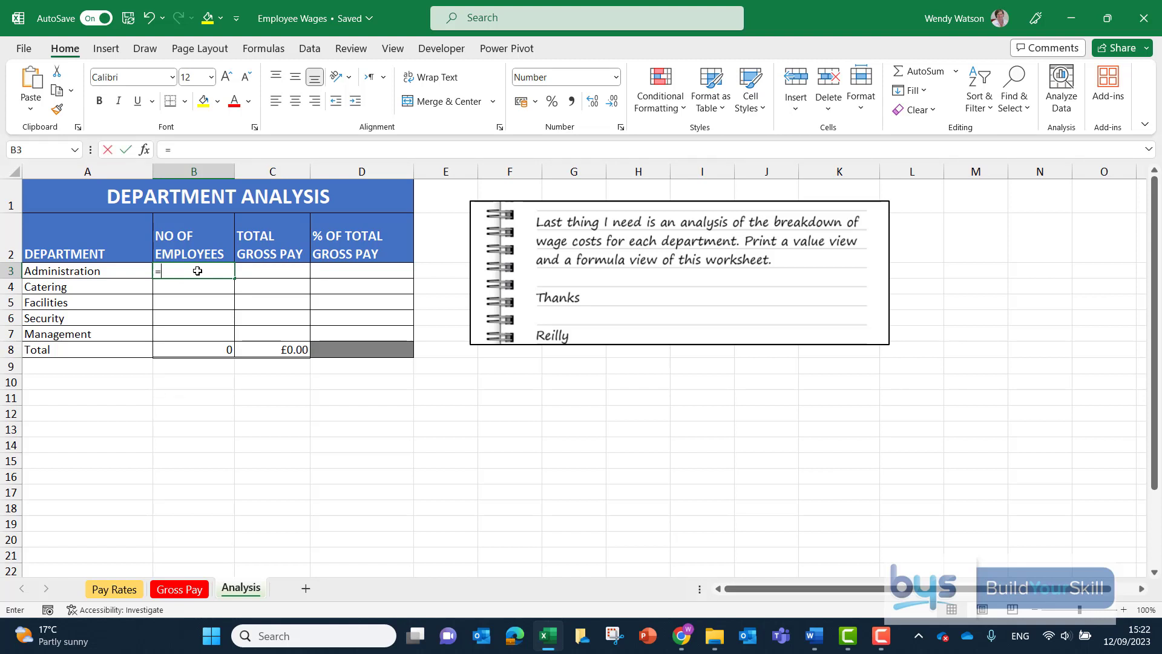
pyautogui.write('COUNTI')
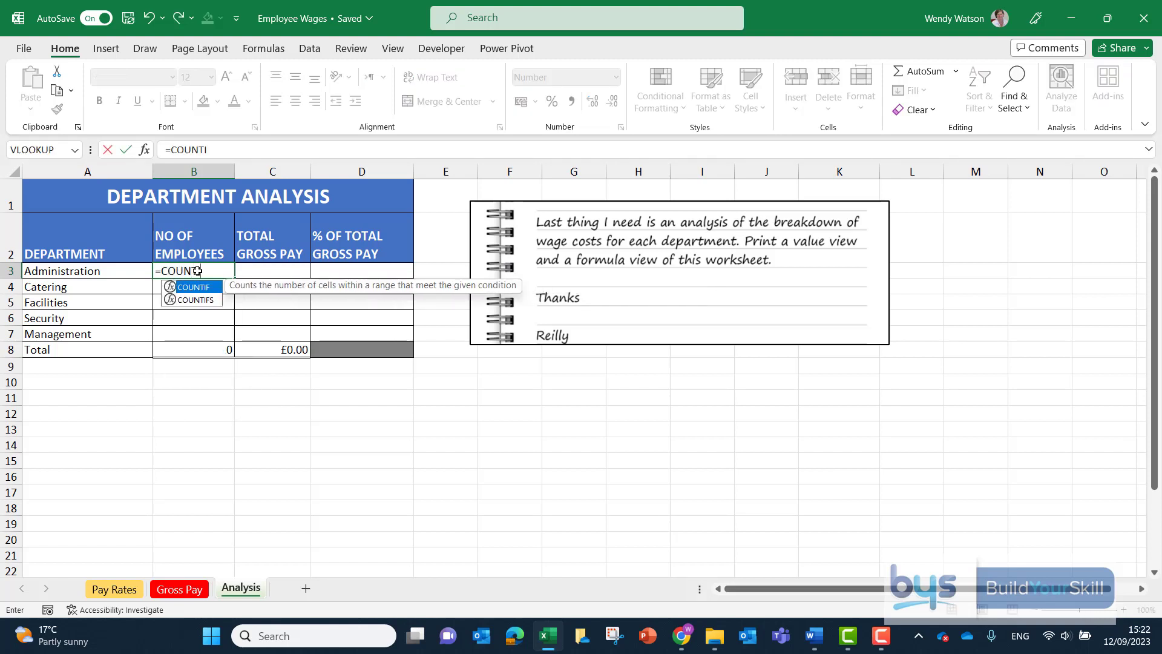
pyautogui.write('F(')
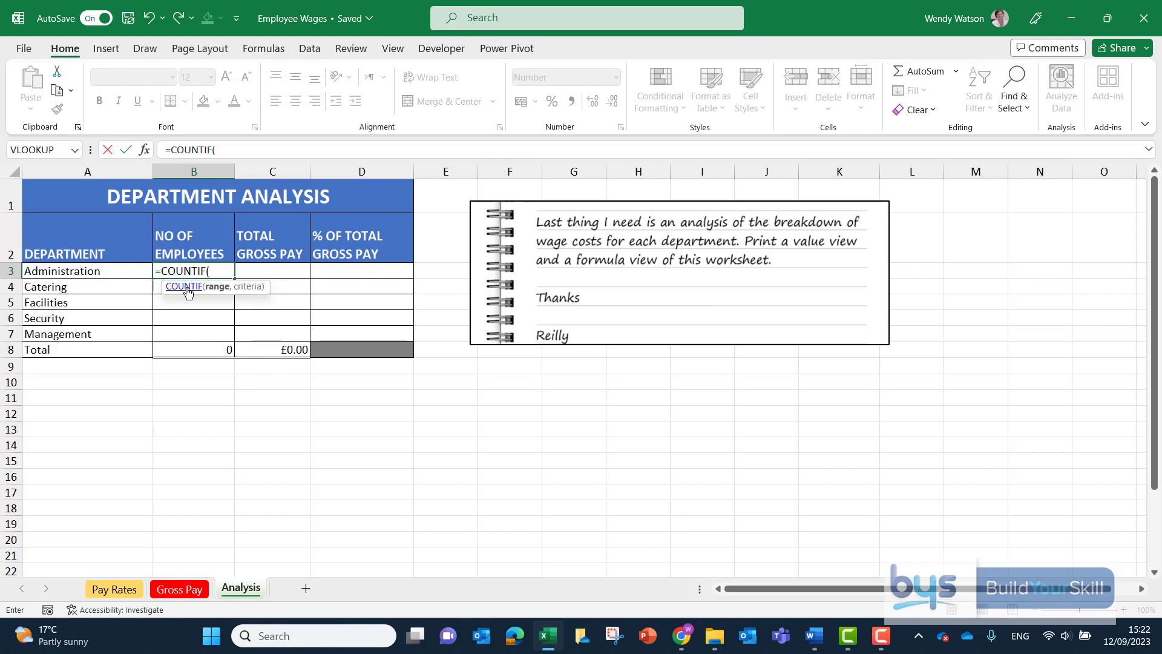
pyautogui.click(263, 48)
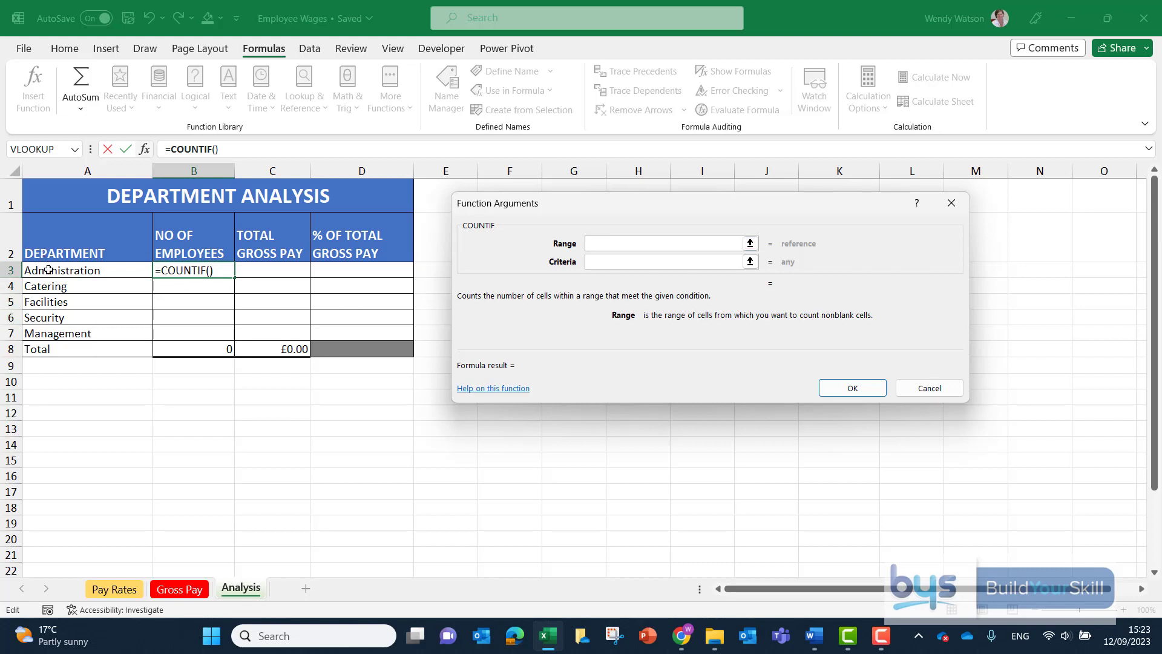
pyautogui.moveTo(183, 523)
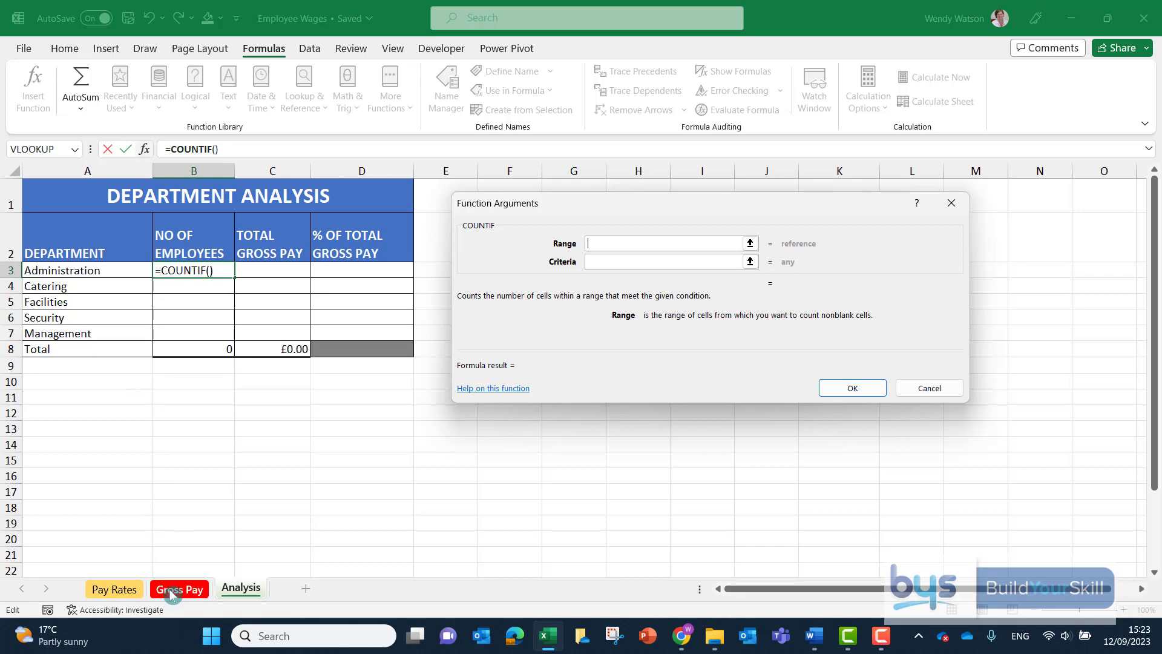
# Enter =COUNTIF('Gross Pay'!$C$3:$C$30,A3) for department counts, totalling 28 employees
pyautogui.click(178, 588)
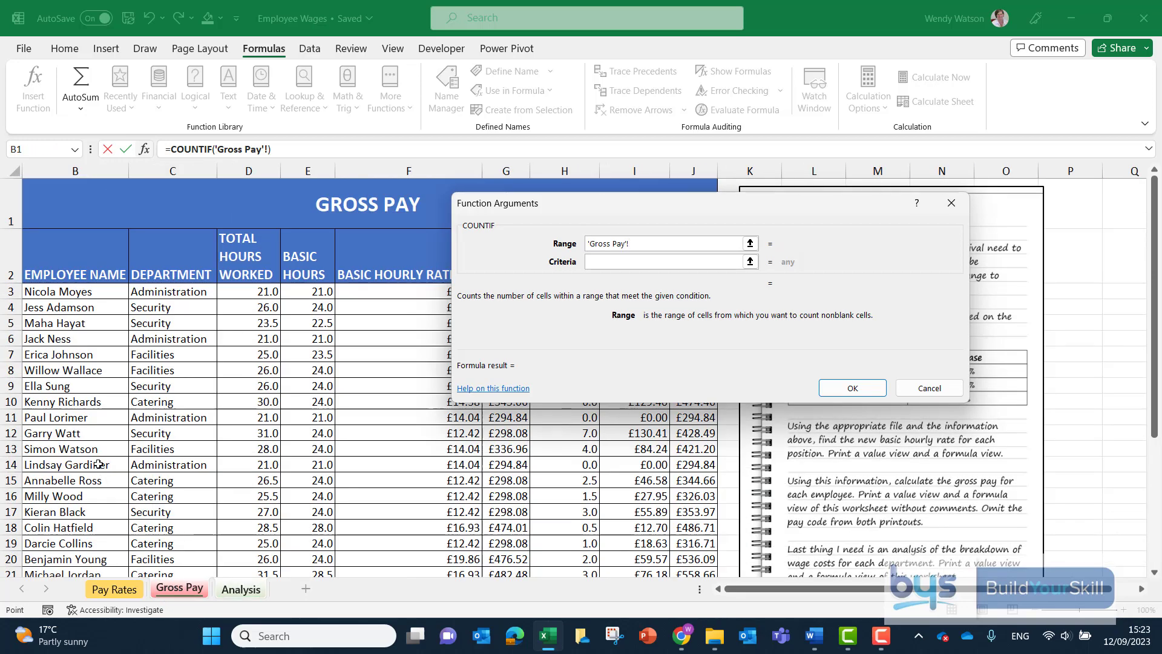
pyautogui.moveTo(172, 293)
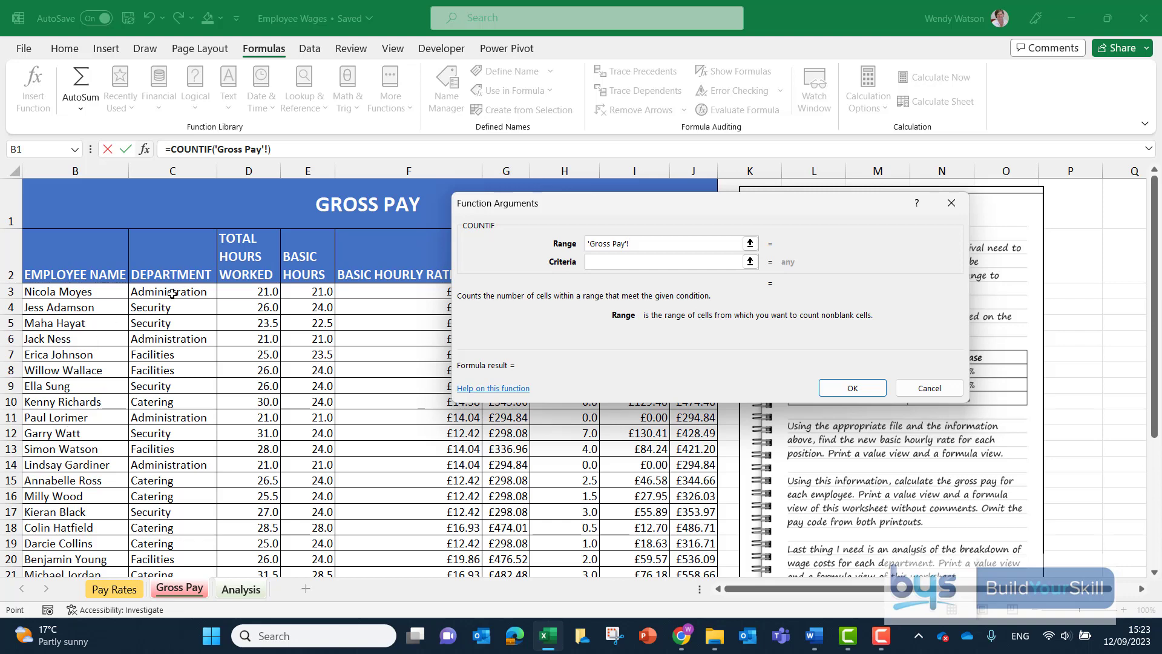
pyautogui.click(172, 291)
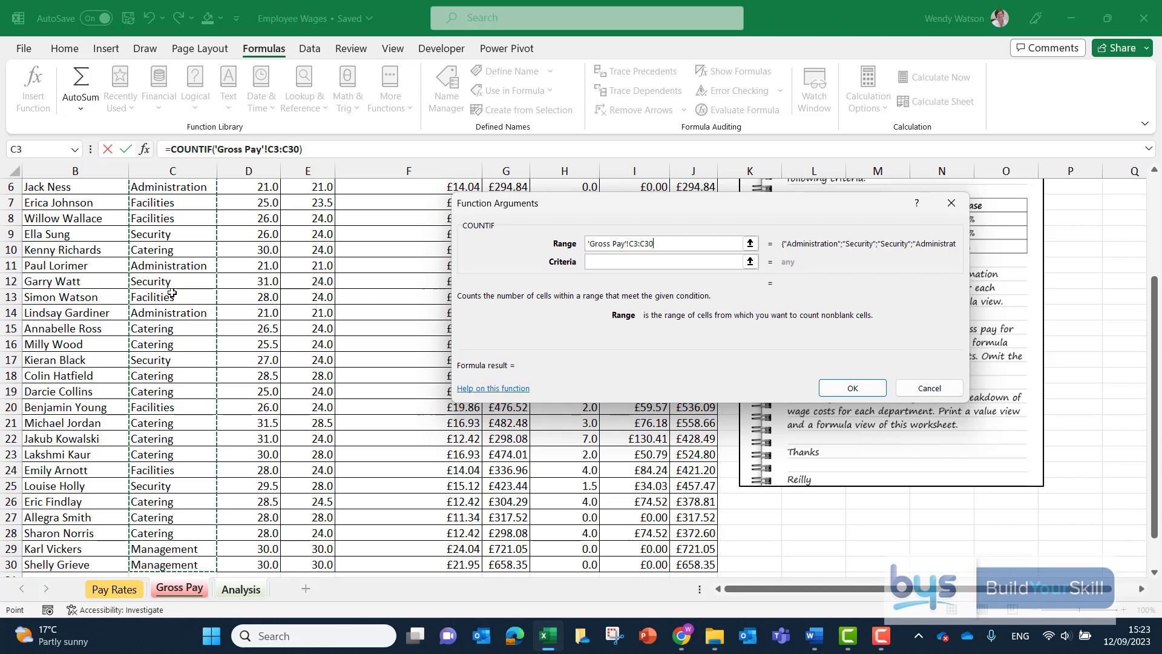
pyautogui.press('f4')
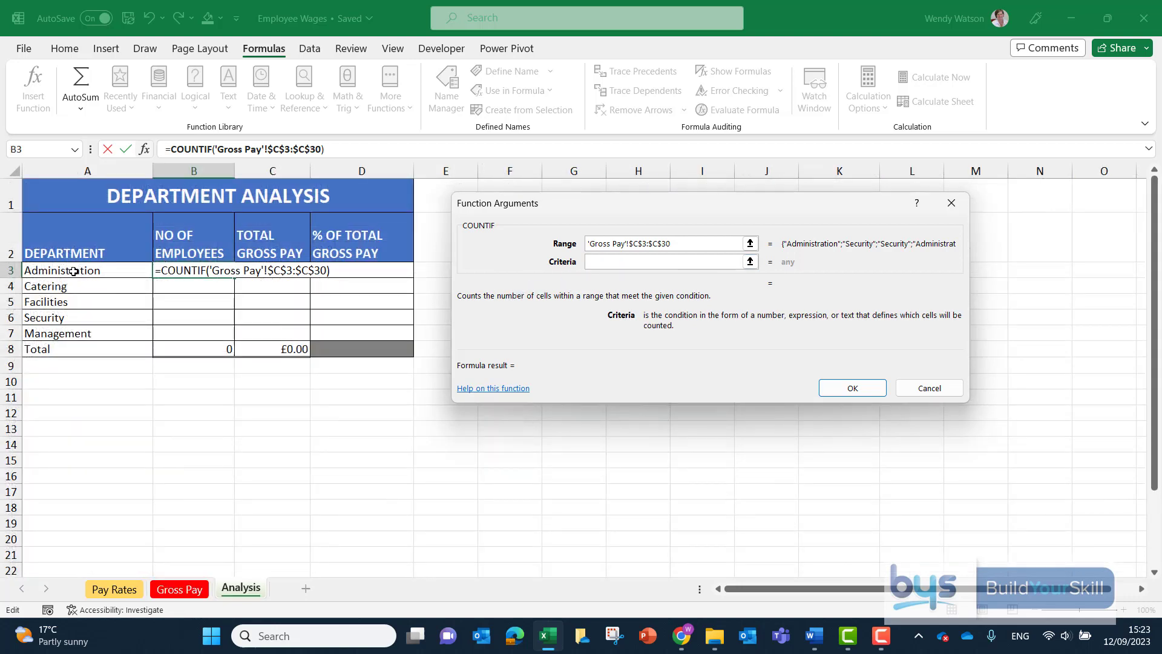
pyautogui.click(63, 270)
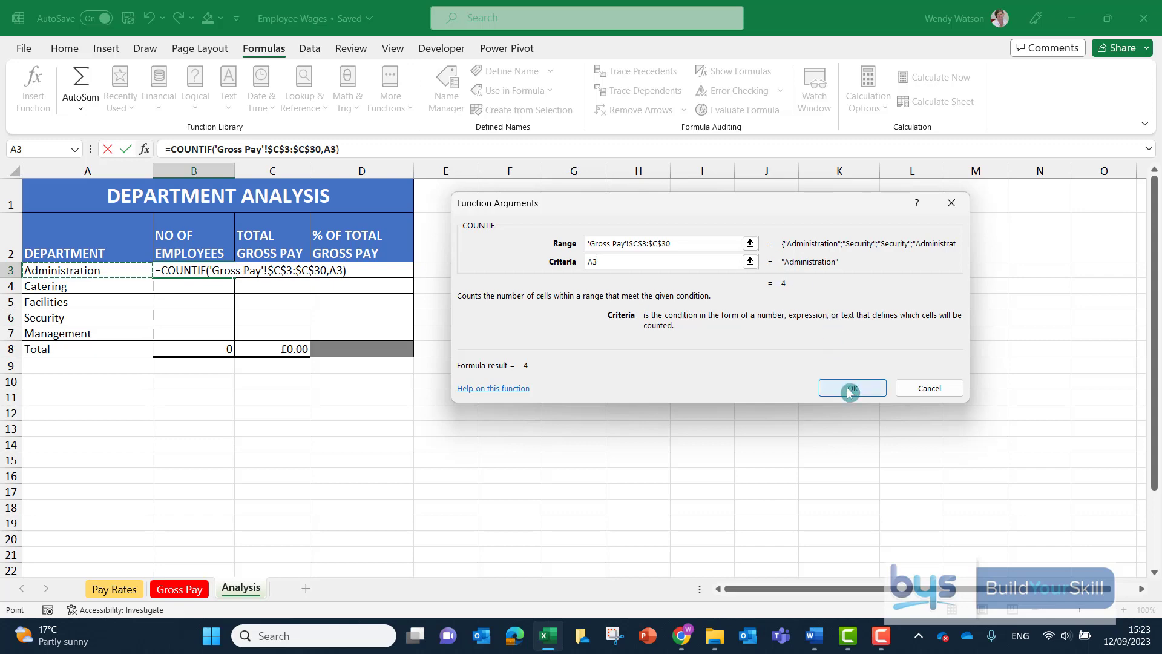
pyautogui.click(851, 387)
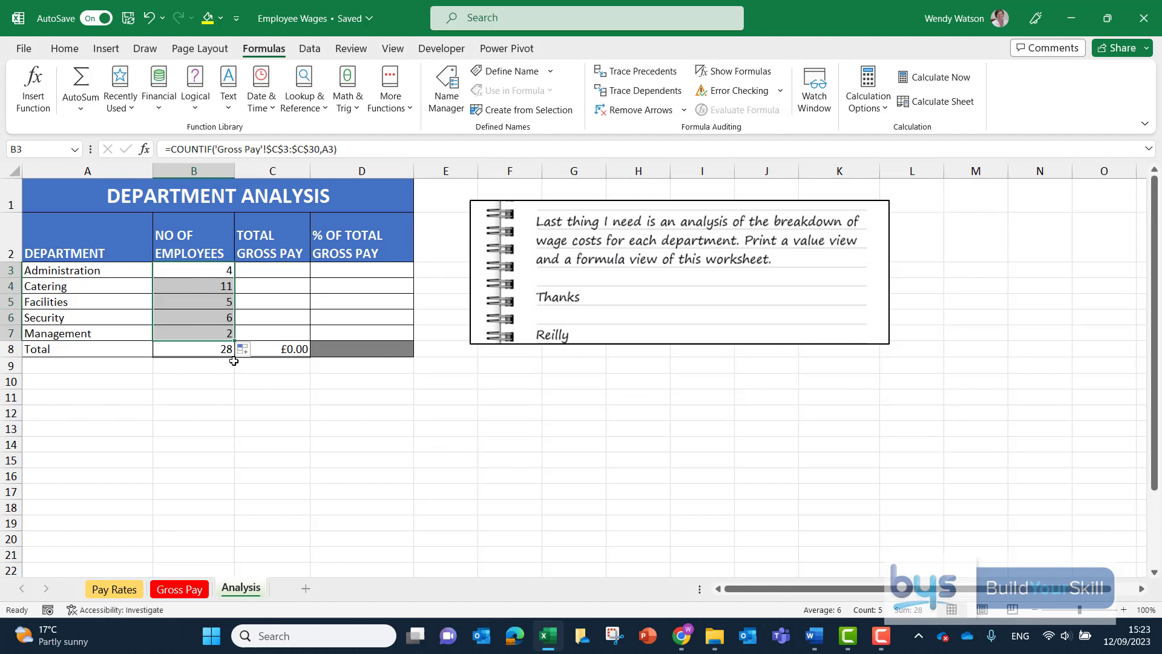
pyautogui.moveTo(150, 270)
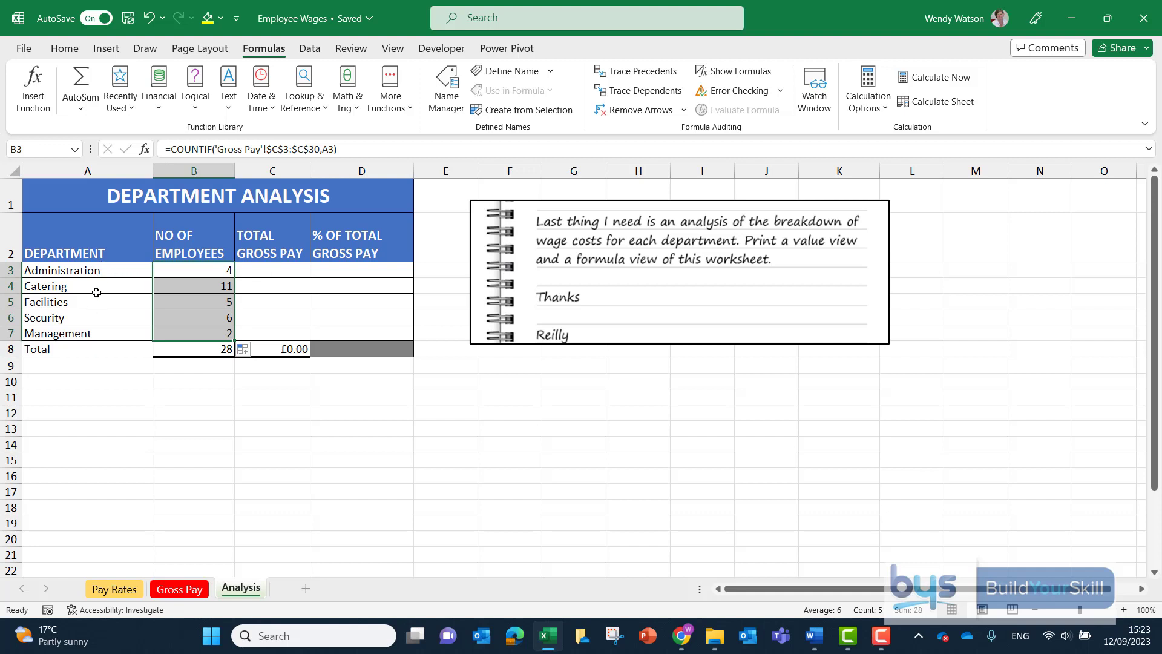
pyautogui.click(272, 270)
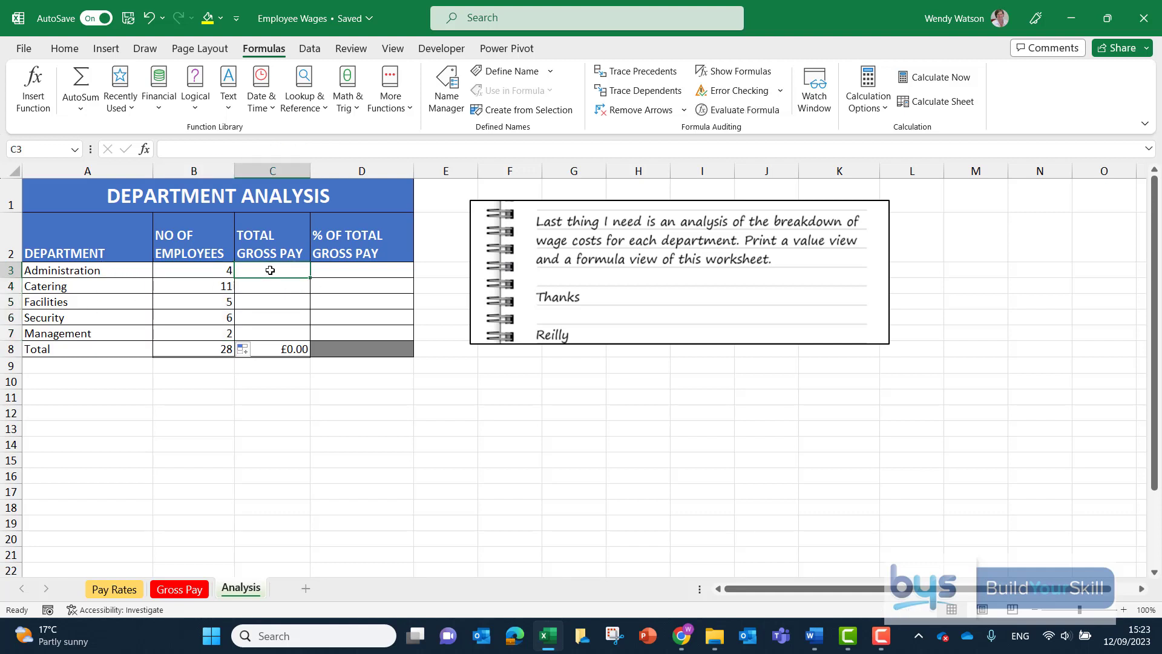
# Type =sumif in C3 and bring up the SUMIF Function Arguments dialog
pyautogui.write('=')
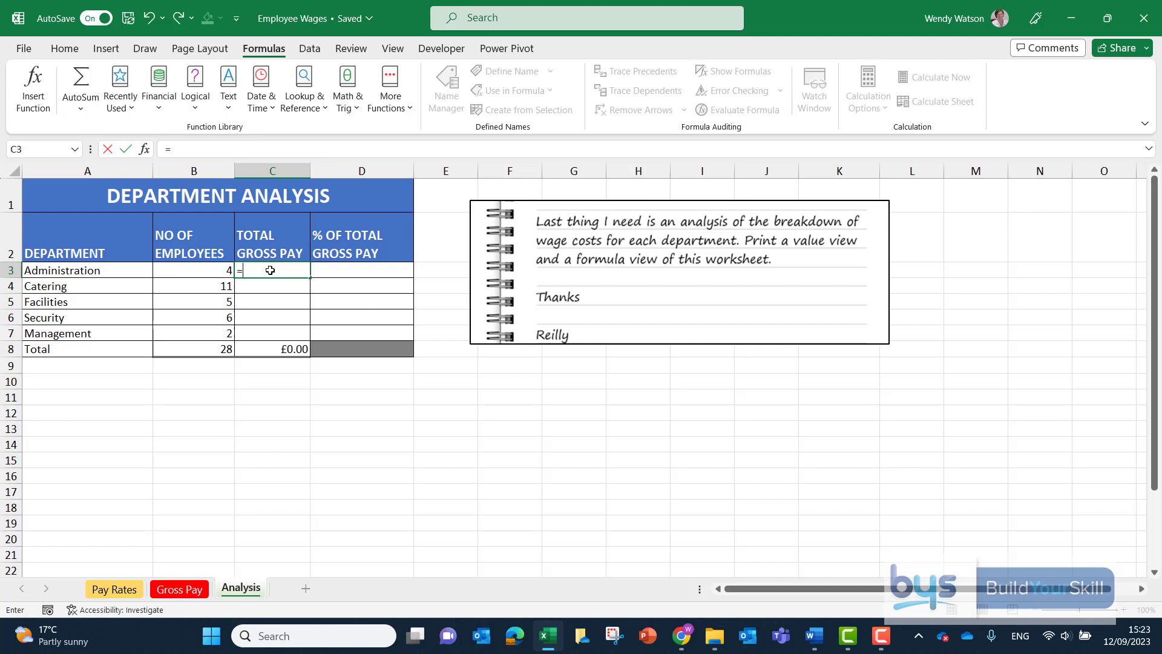
pyautogui.write('sumif(')
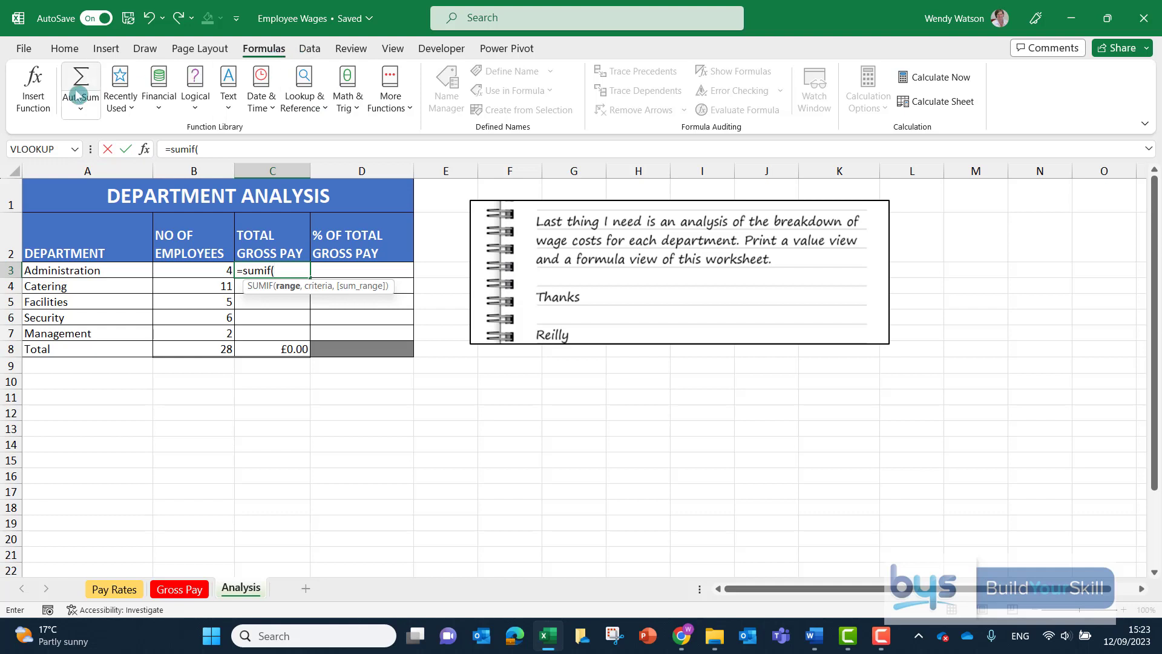
pyautogui.click(32, 87)
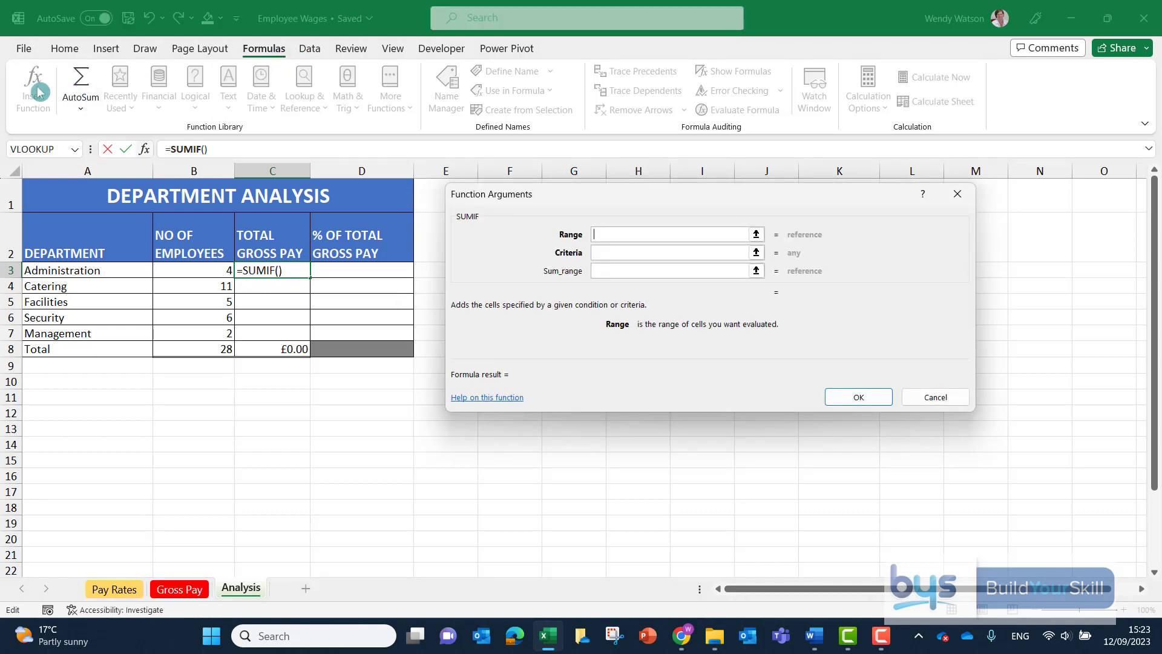
# Complete SUMIF with range 'Gross Pay'!$C$3:$C$30, criteria A3, sum range $J$3:$J$30, giving £1,197.63
pyautogui.click(178, 589)
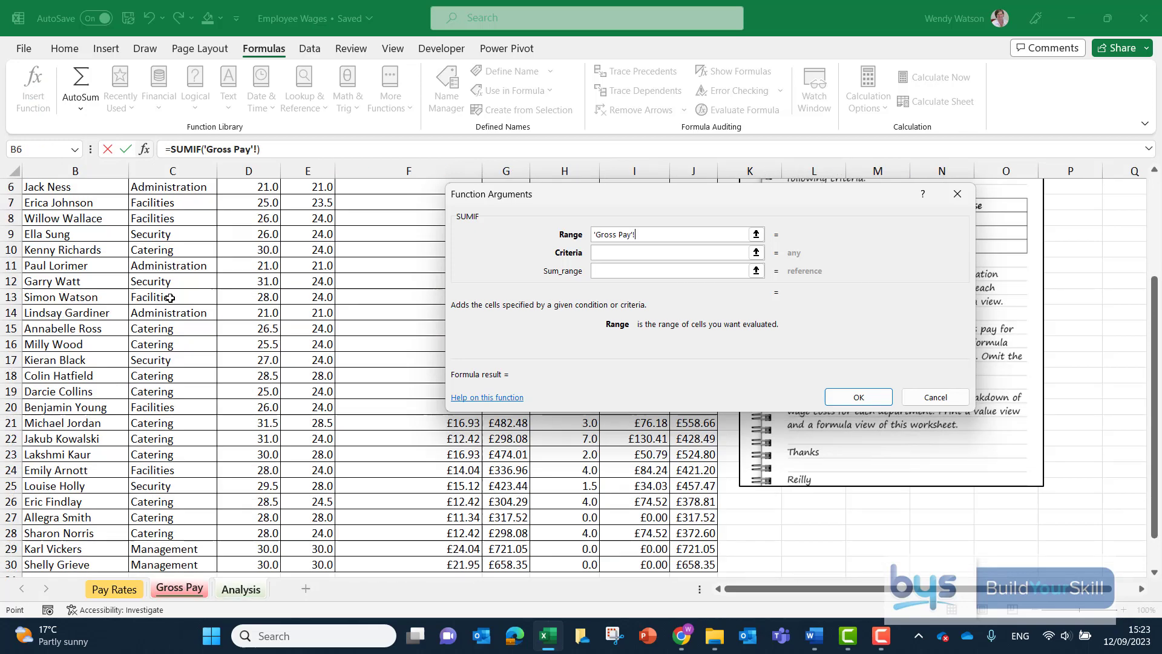
pyautogui.click(171, 280)
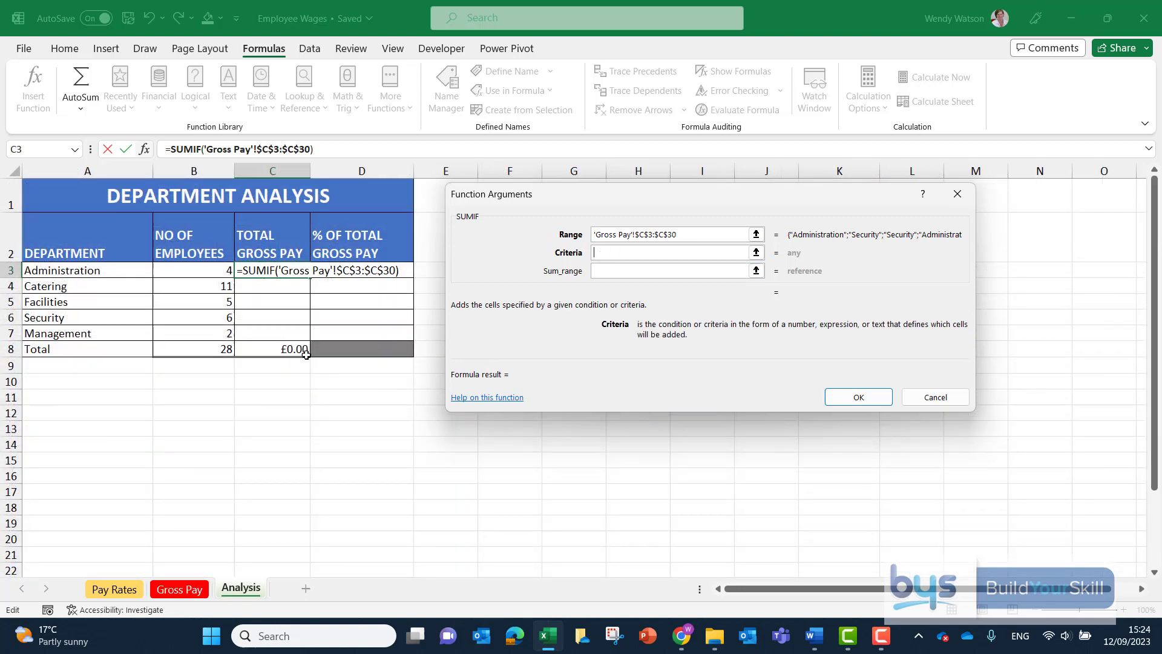
pyautogui.moveTo(53, 270)
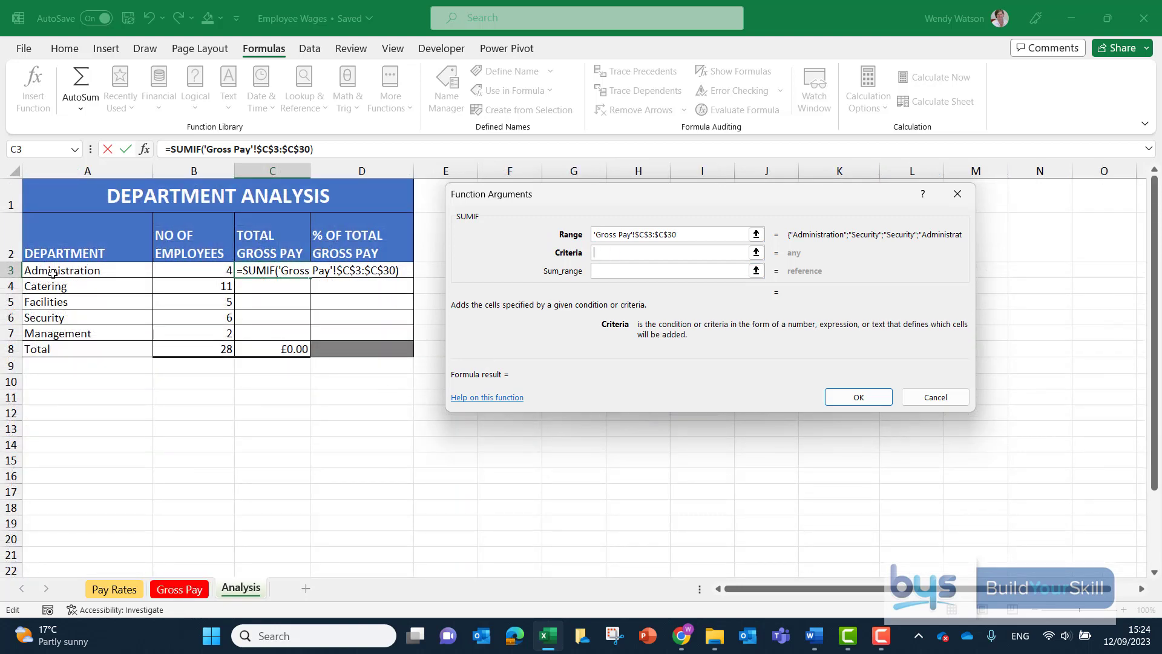
pyautogui.click(87, 270)
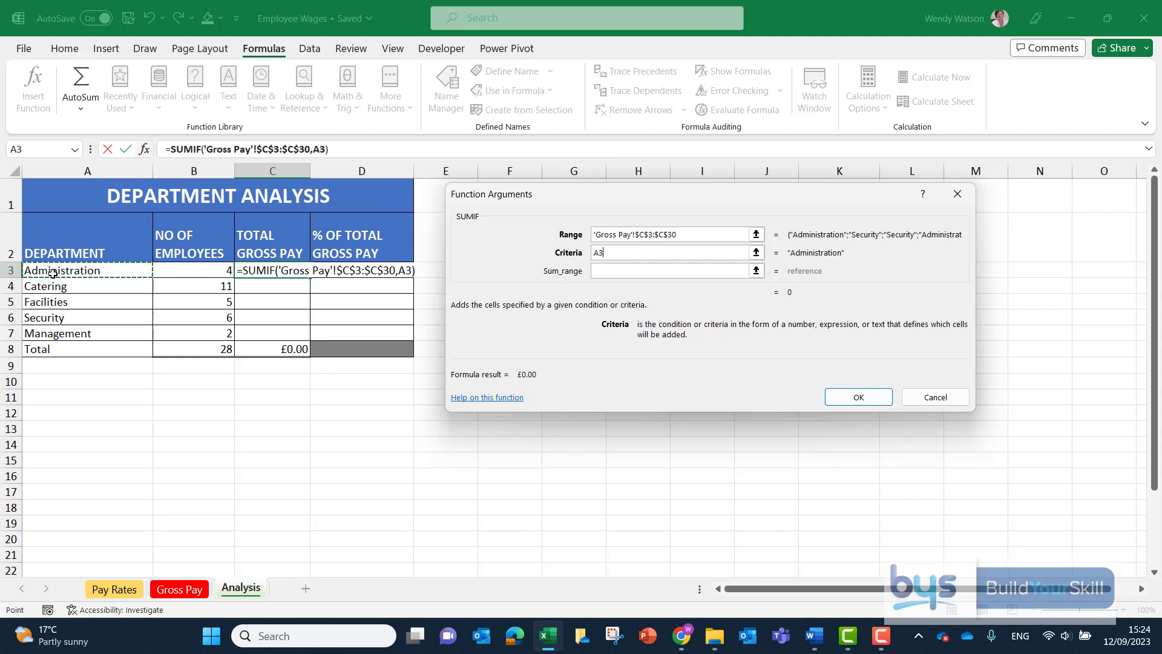
pyautogui.moveTo(402, 289)
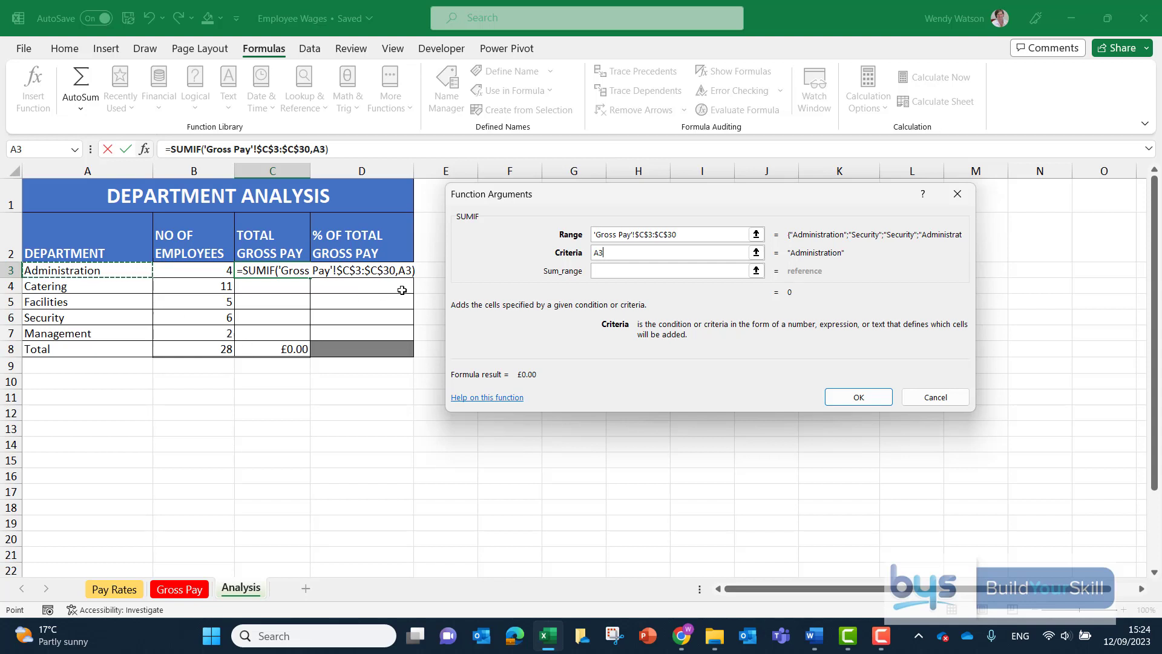
pyautogui.click(671, 271)
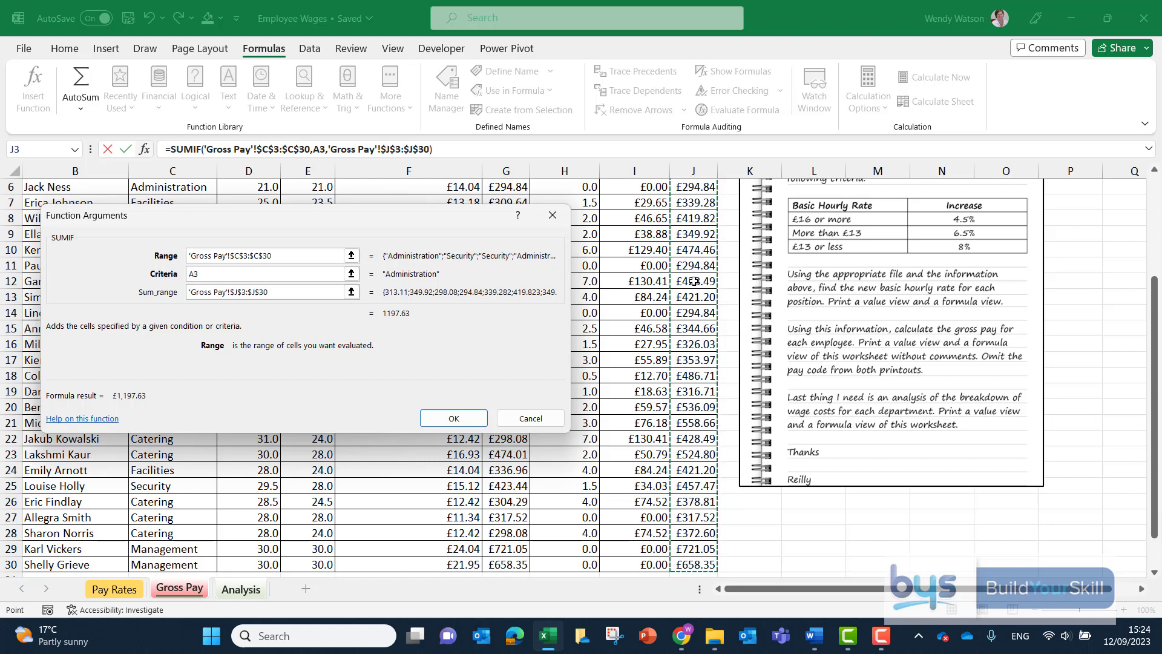
pyautogui.click(452, 418)
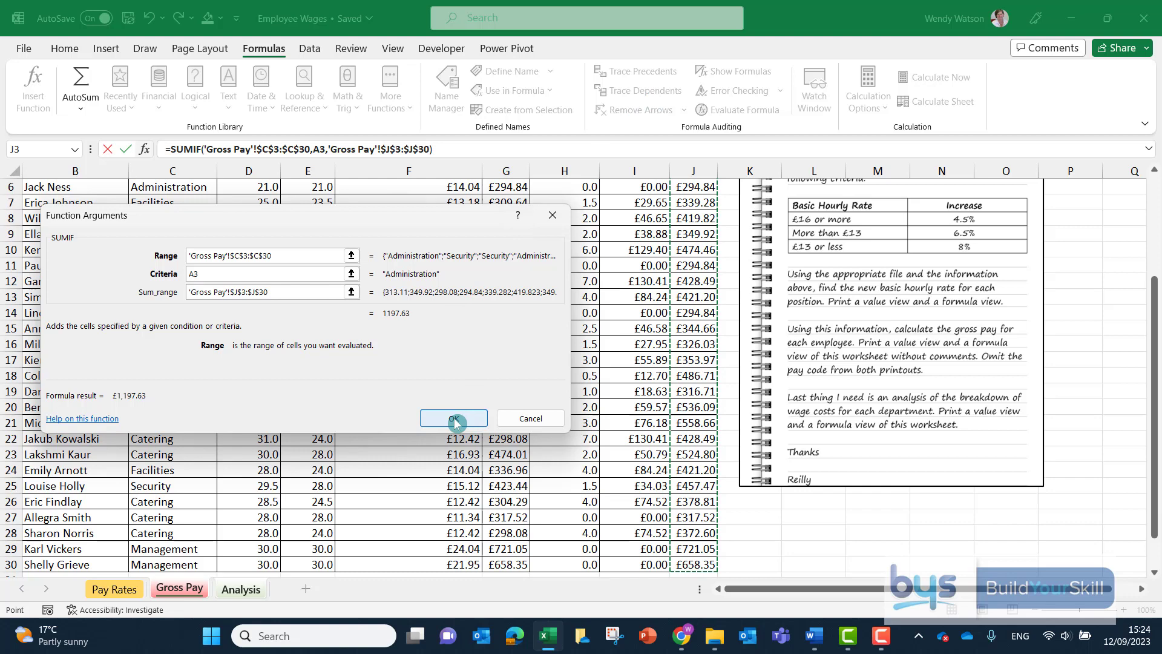
pyautogui.click(453, 418)
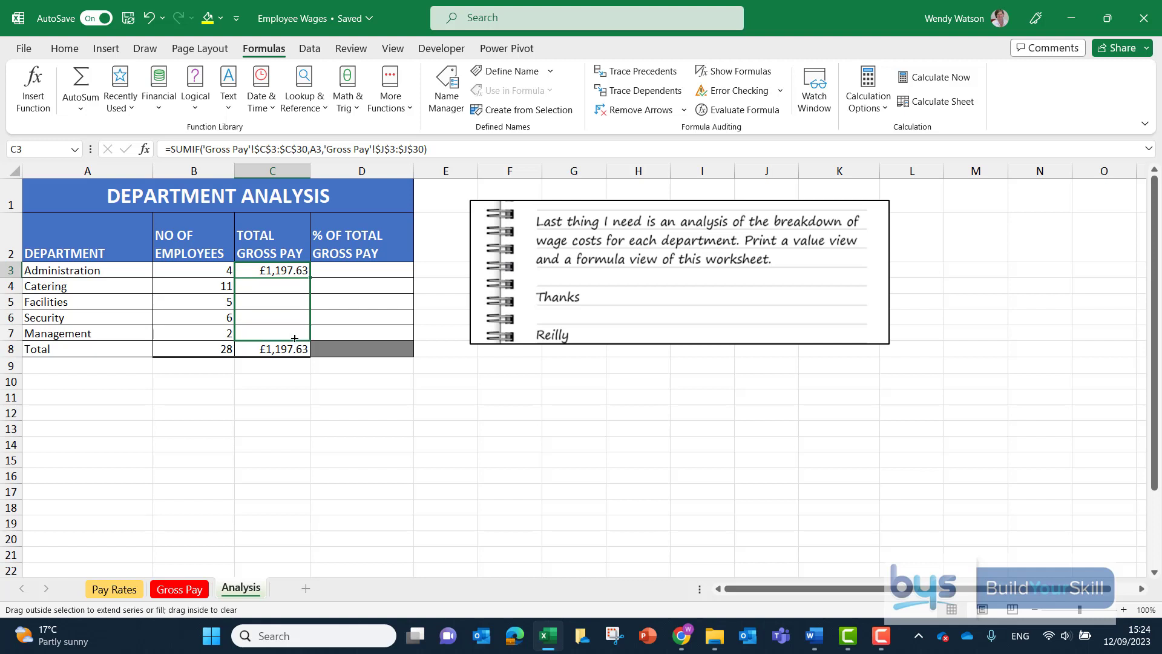
# Fill the SUMIF formula down C3:C7, totalling £11,481.90
pyautogui.moveTo(271, 270); pyautogui.dragTo(271, 333)
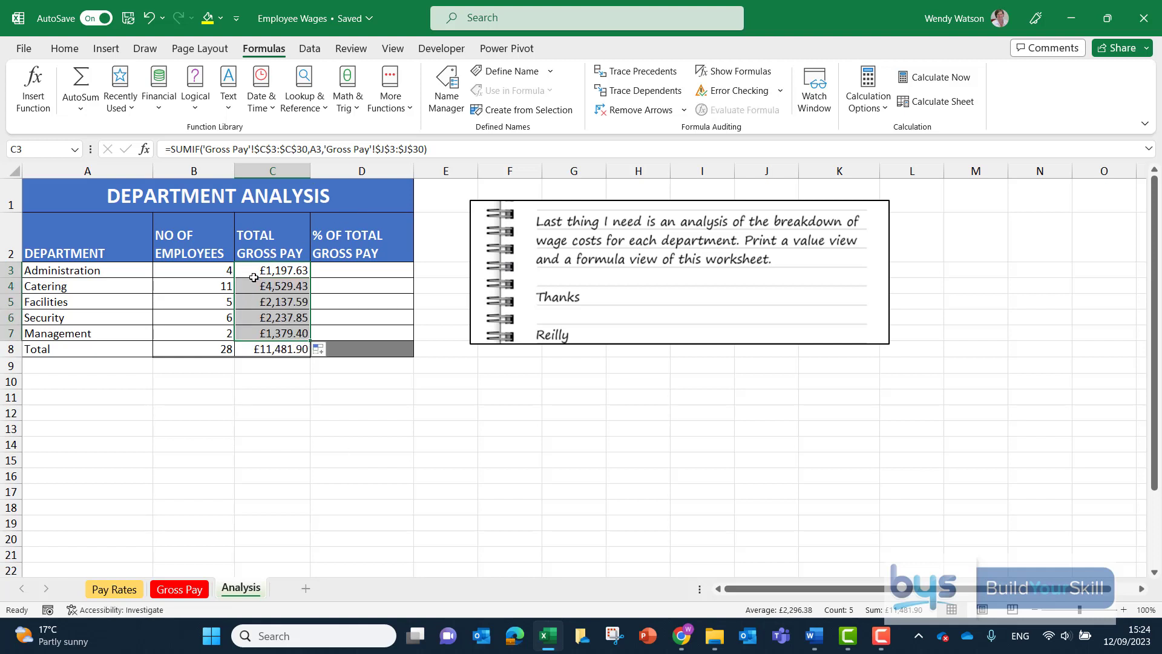
pyautogui.moveTo(350, 277)
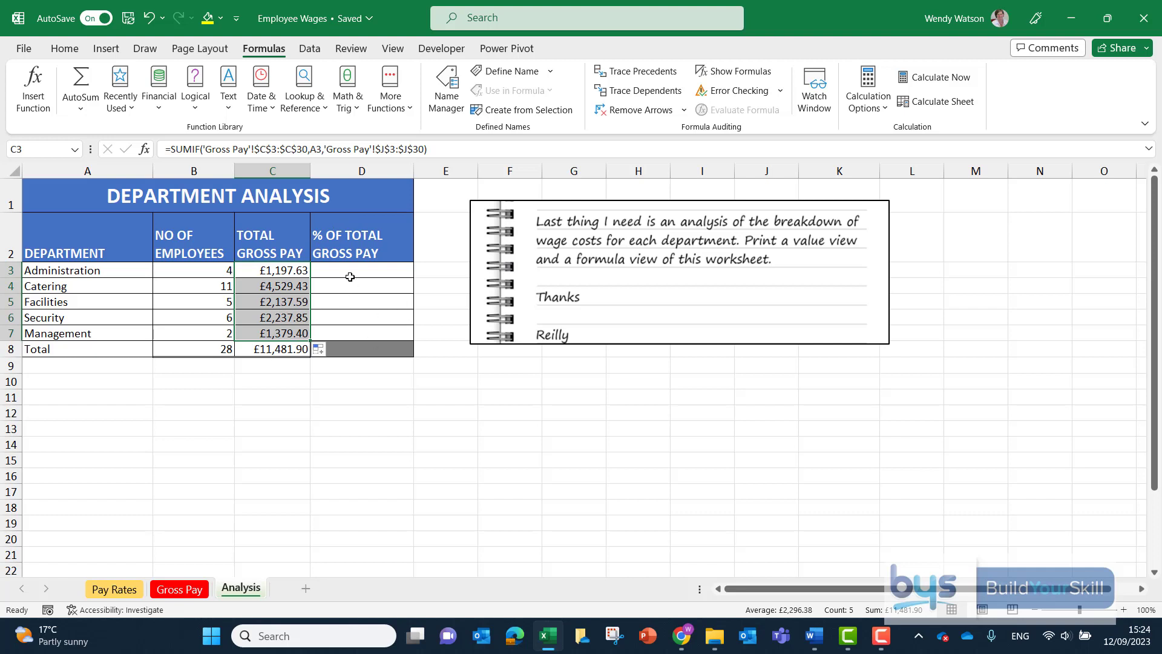
pyautogui.click(362, 270)
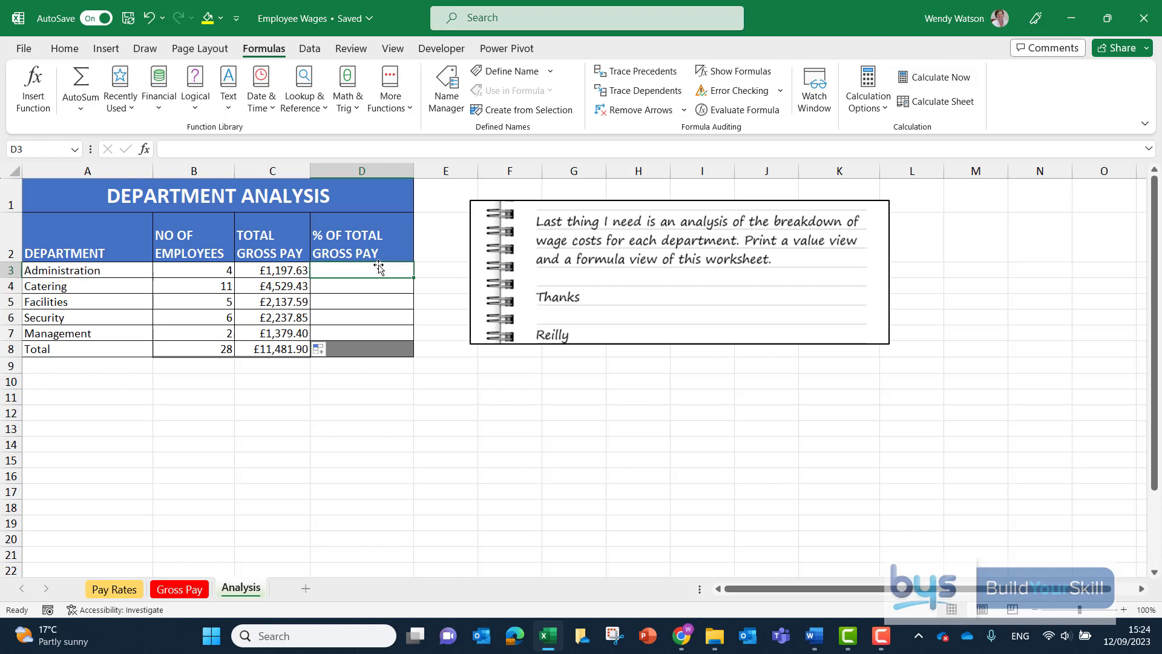
# Enter =C3/$C$8 in D3, showing Administration's share as 10.43%
pyautogui.write('=C3')
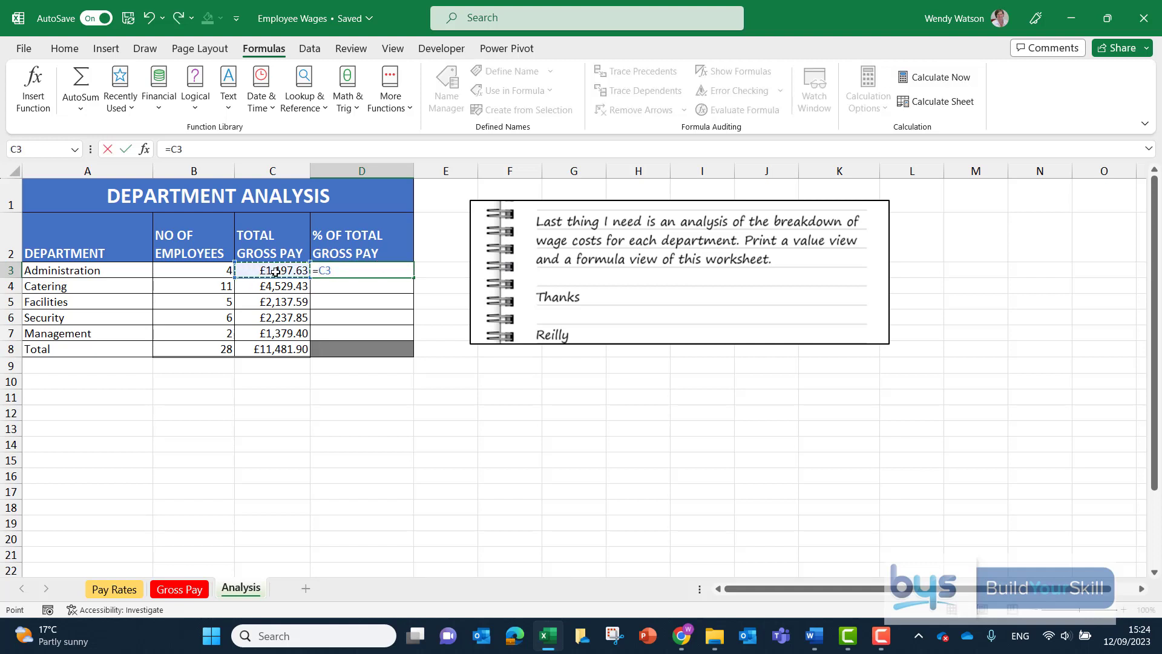
pyautogui.write('/')
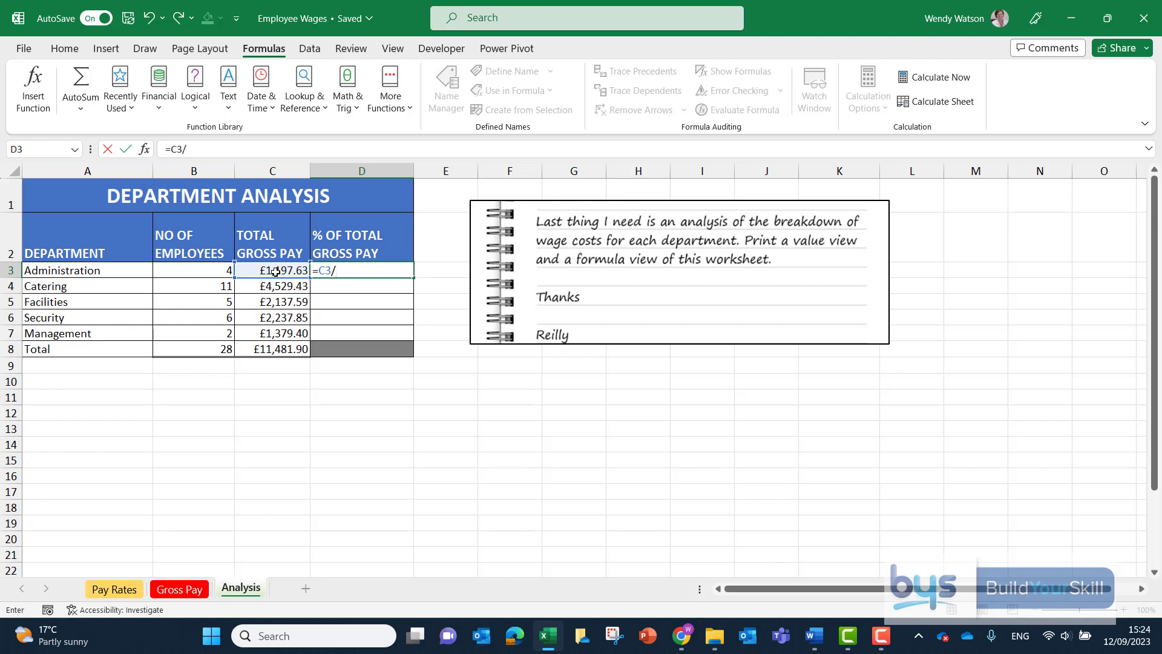
pyautogui.click(272, 348)
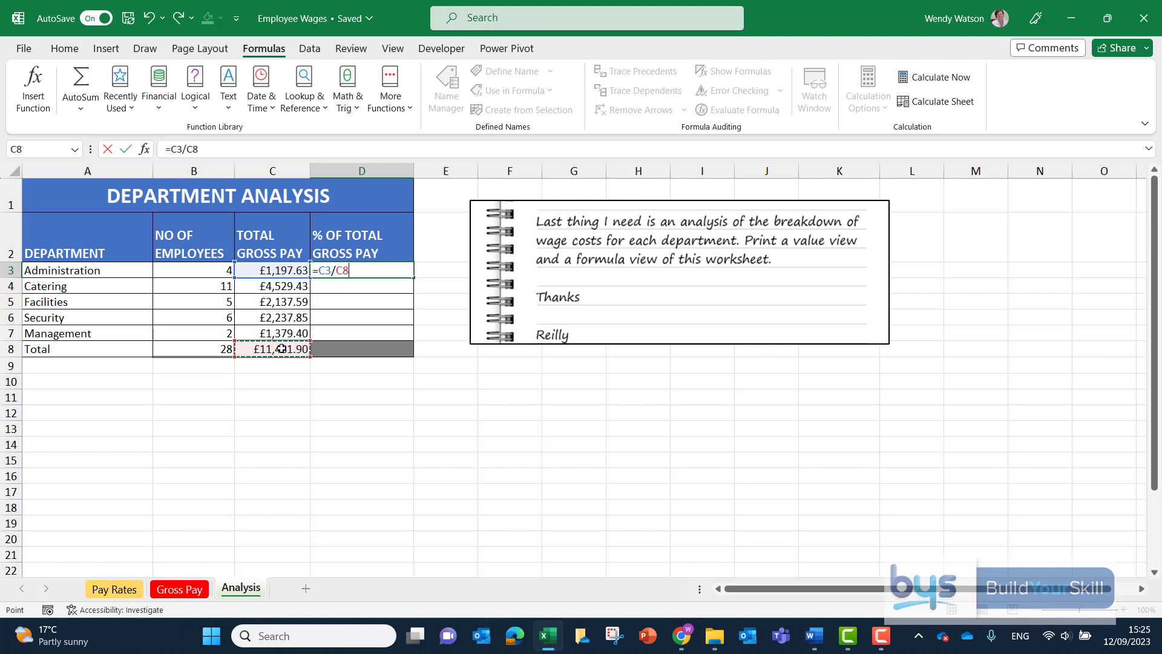
pyautogui.press('f4')
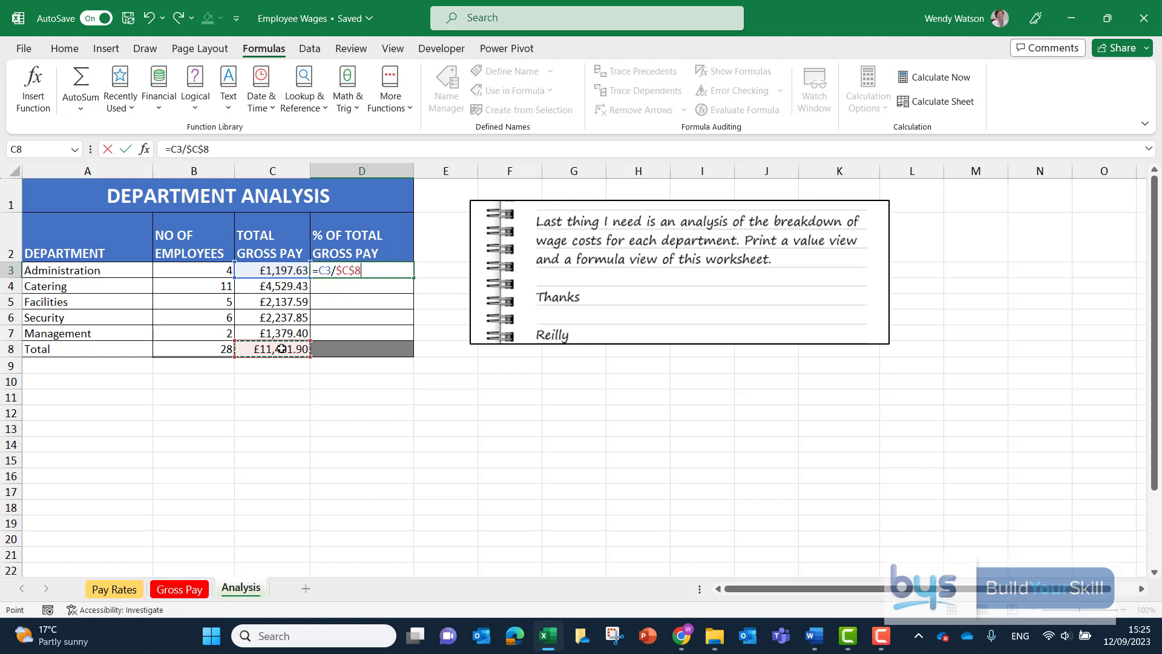
pyautogui.press('Return')
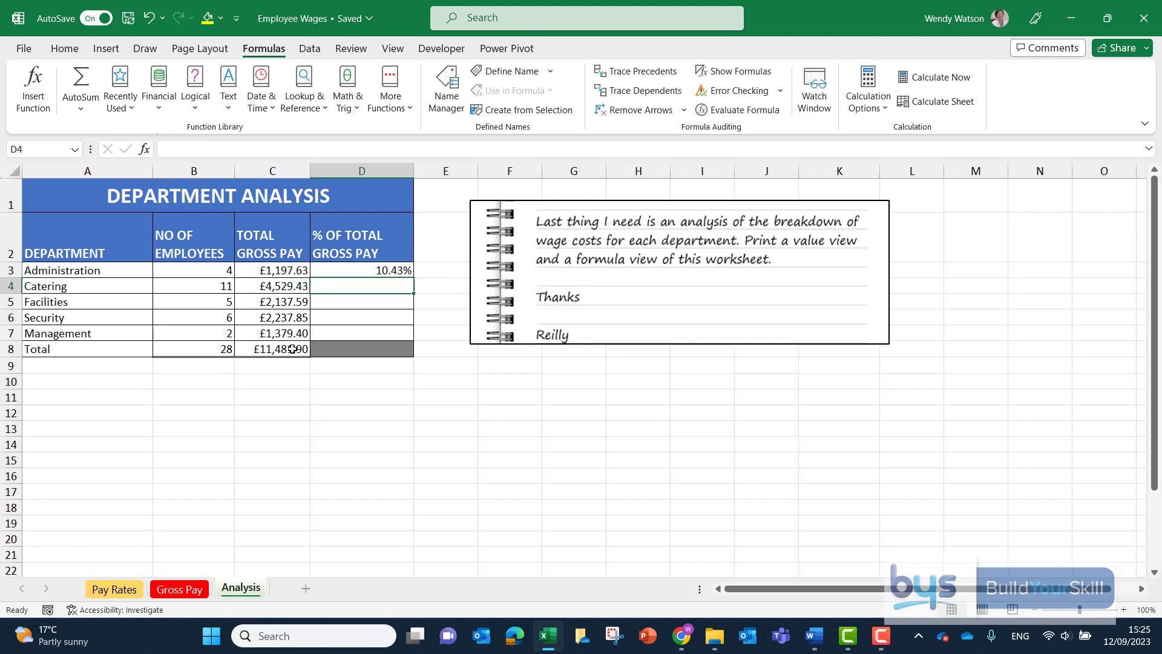
pyautogui.moveTo(385, 265)
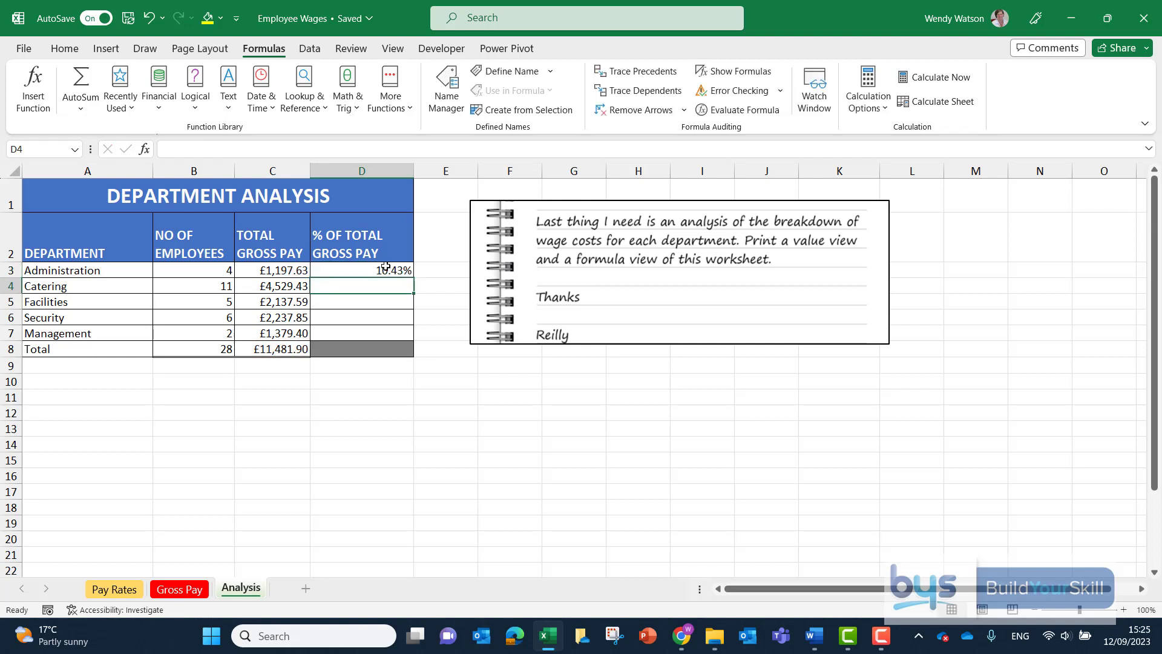
pyautogui.click(361, 270)
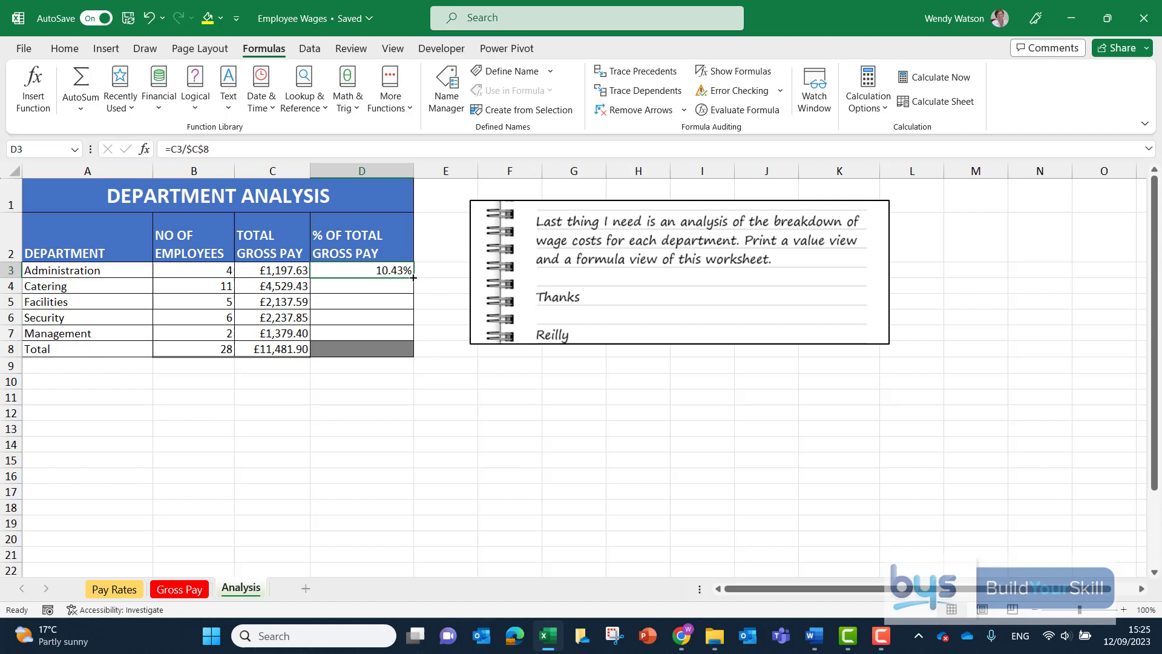